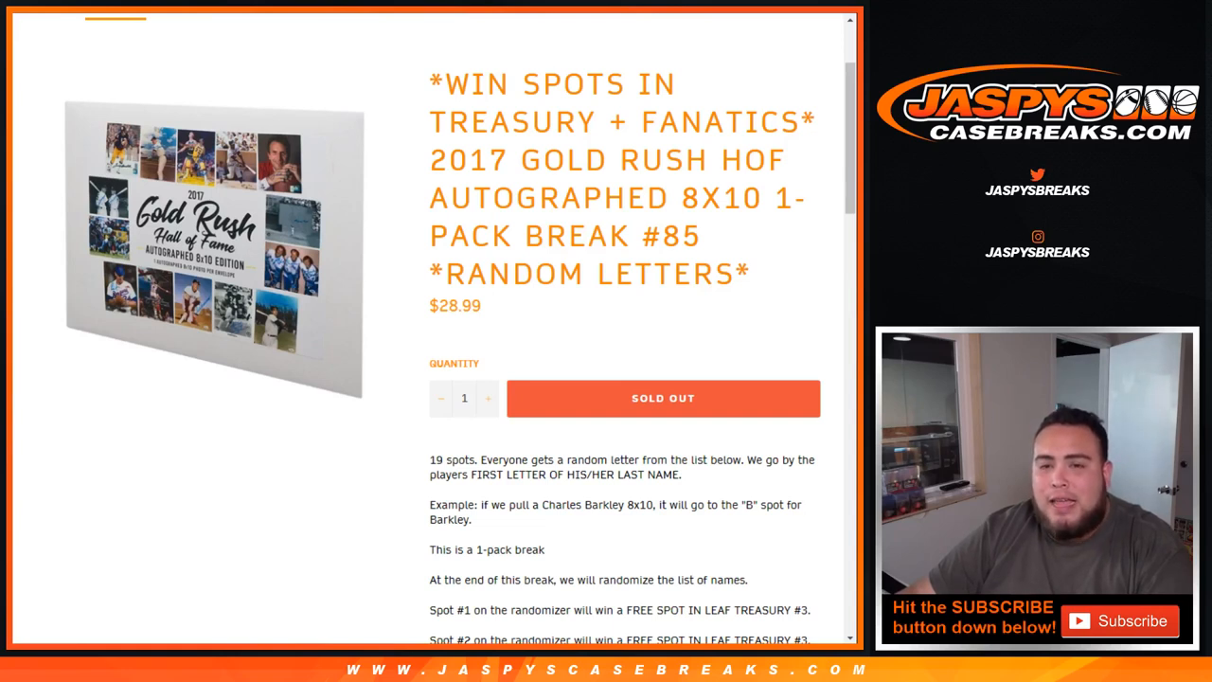
Review the break description, highlighting the Charles Barkley example and the Fanatics spot lines
{"action": "double_click", "coordinate": [558, 84]}
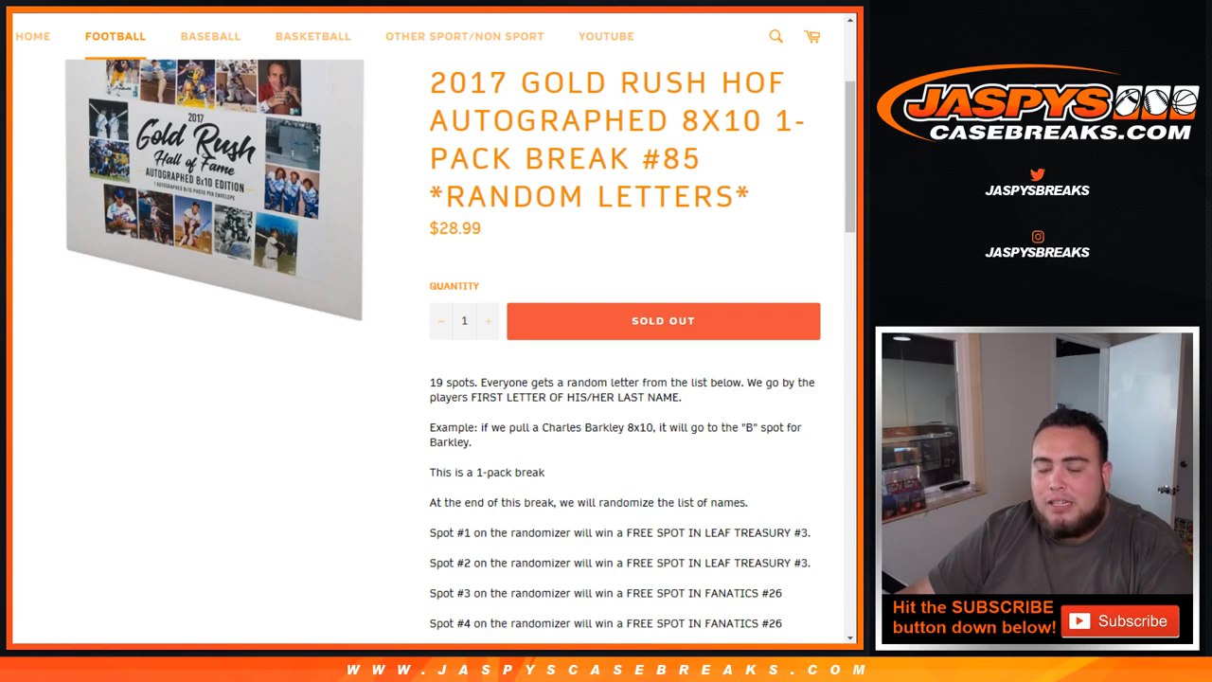
{"action": "left_click_drag", "start_coordinate": [482, 428], "coordinate": [658, 428]}
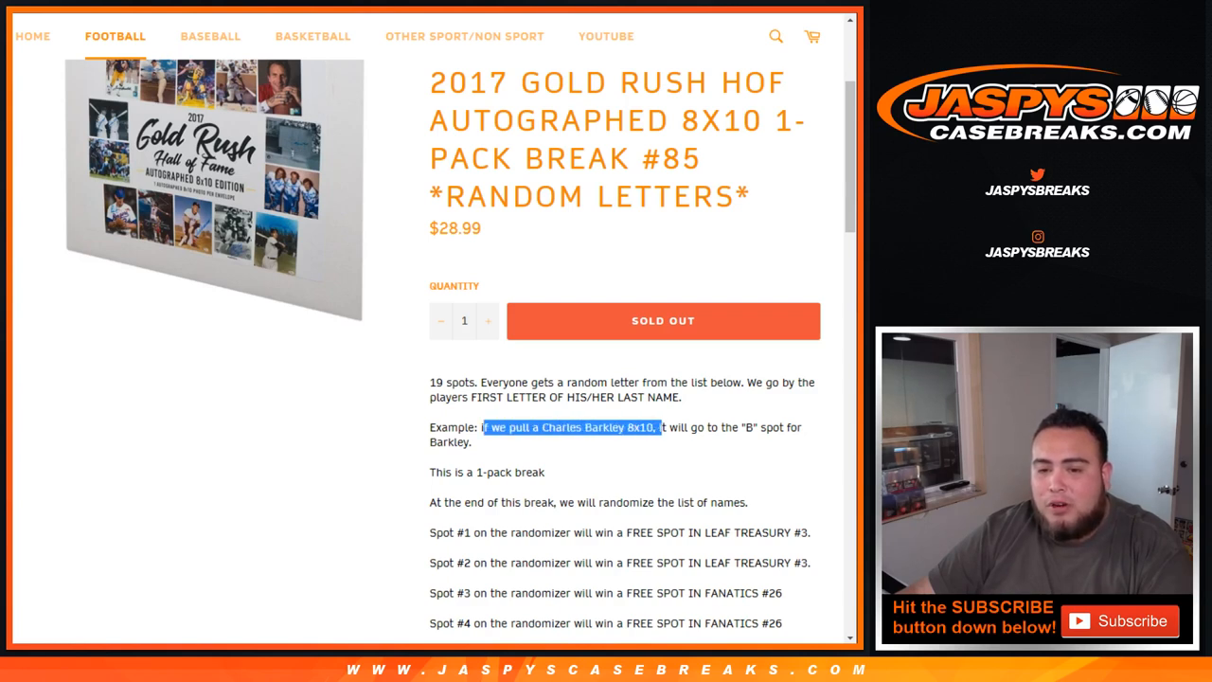
{"action": "left_click_drag", "start_coordinate": [656, 428], "coordinate": [784, 428]}
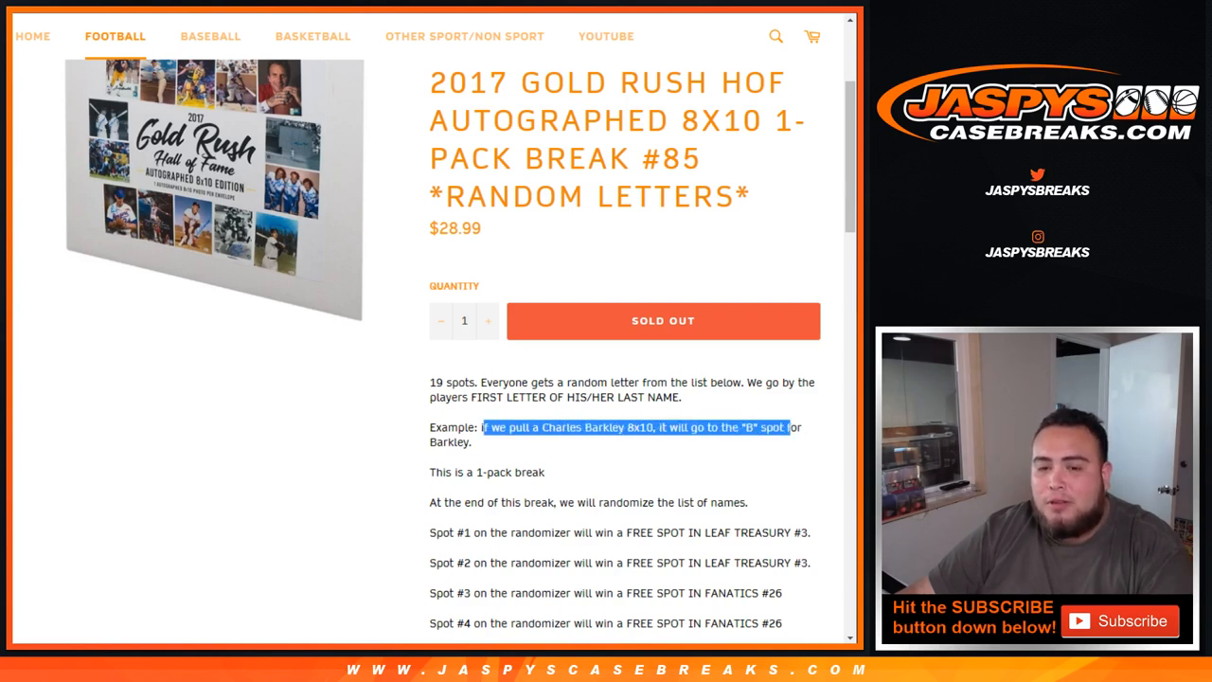
{"action": "scroll", "scroll_direction": "down", "scroll_amount": 3}
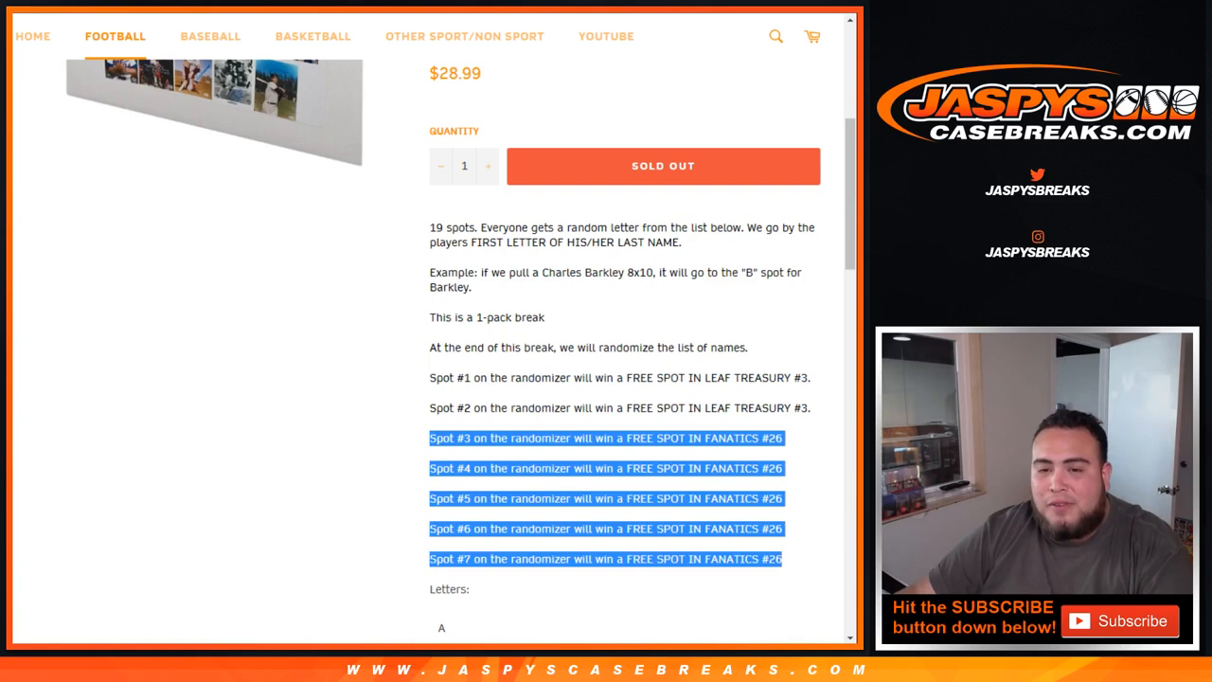
{"action": "scroll", "scroll_direction": "up", "scroll_amount": 3}
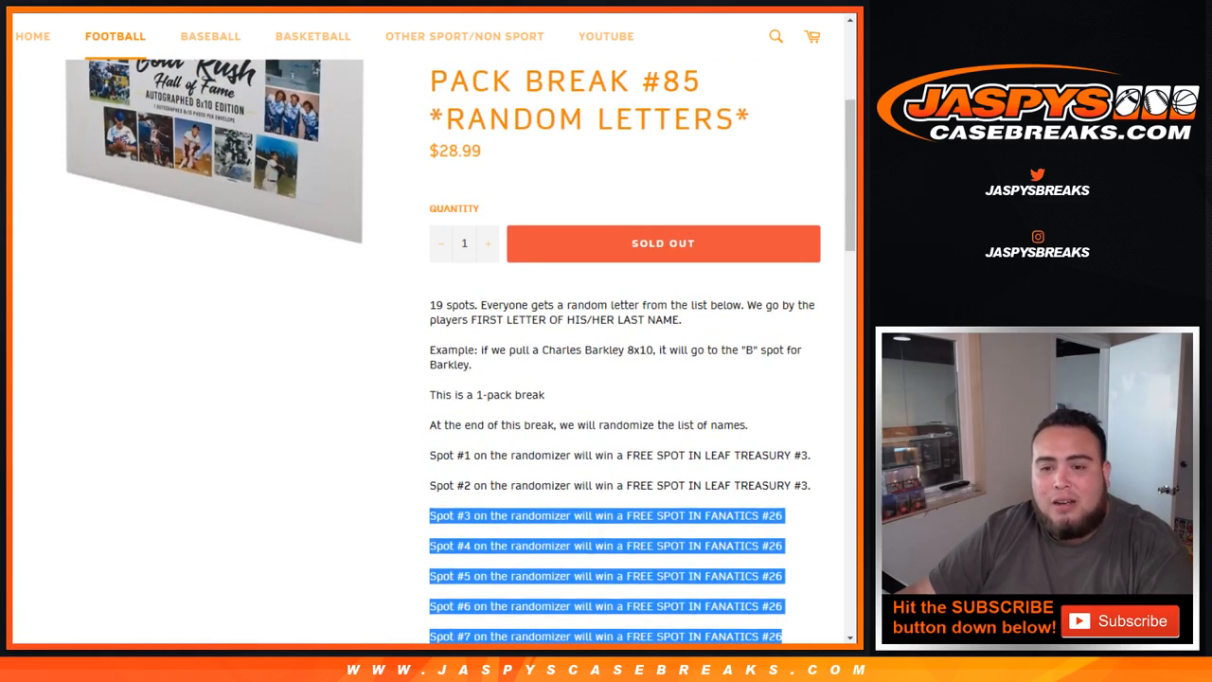
{"action": "scroll", "scroll_direction": "down", "scroll_amount": 3}
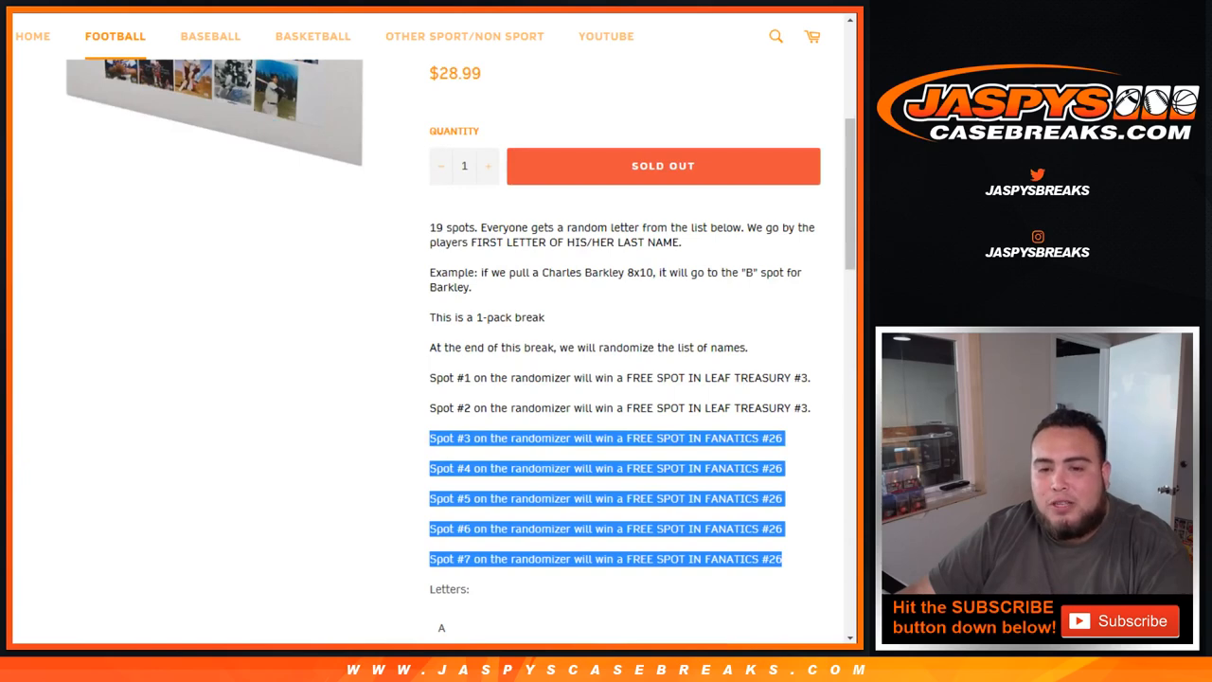
{"action": "scroll", "scroll_direction": "up", "scroll_amount": 3}
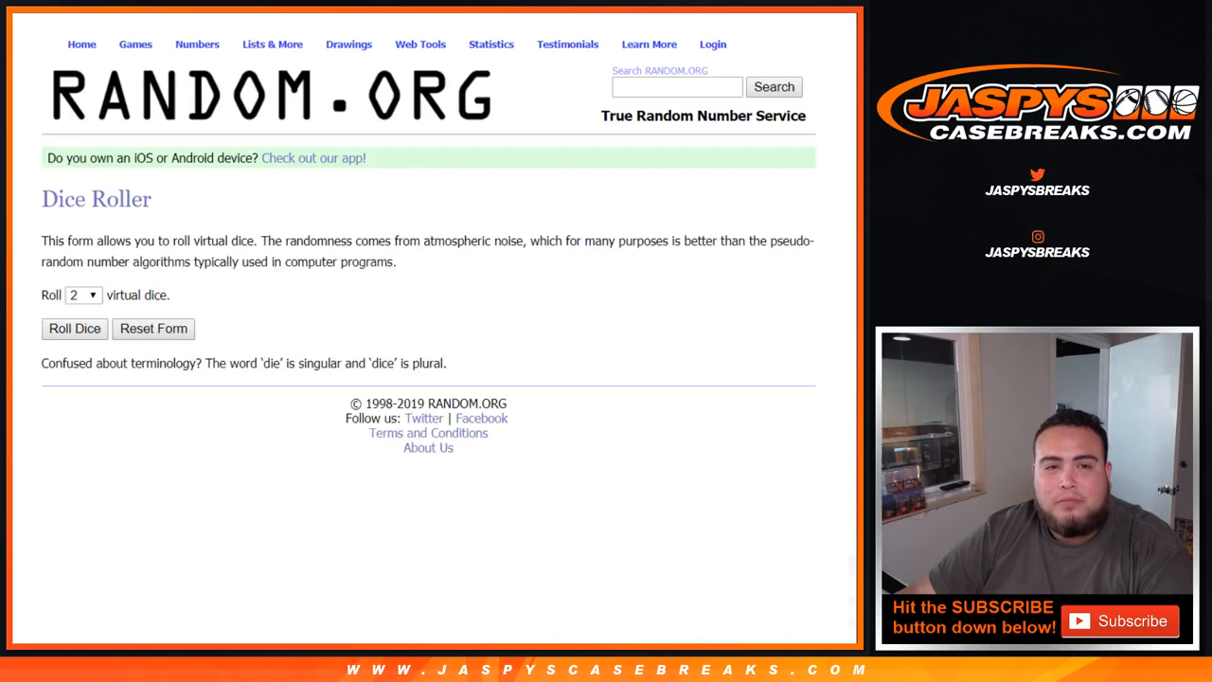
Bring up the List Randomizer holding the 19 customer names
{"action": "left_click", "coordinate": [74, 330]}
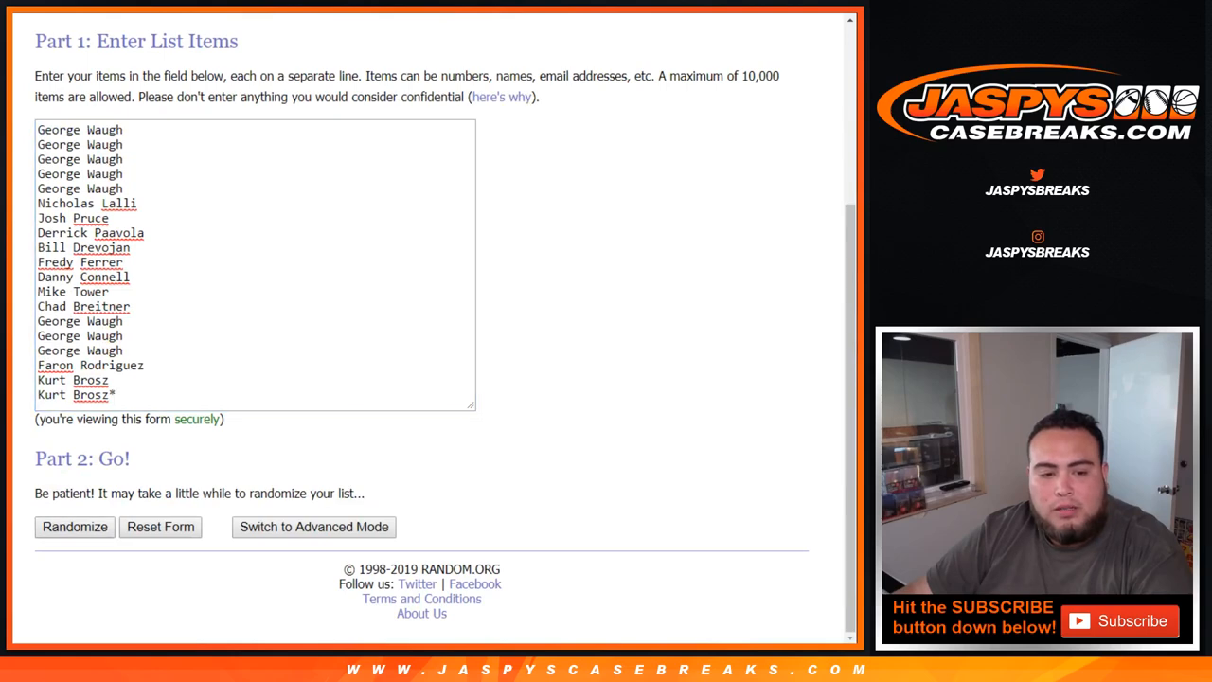
Randomize the 19 customer names repeatedly until the list has been shuffled 12 times
{"action": "left_click", "coordinate": [73, 526]}
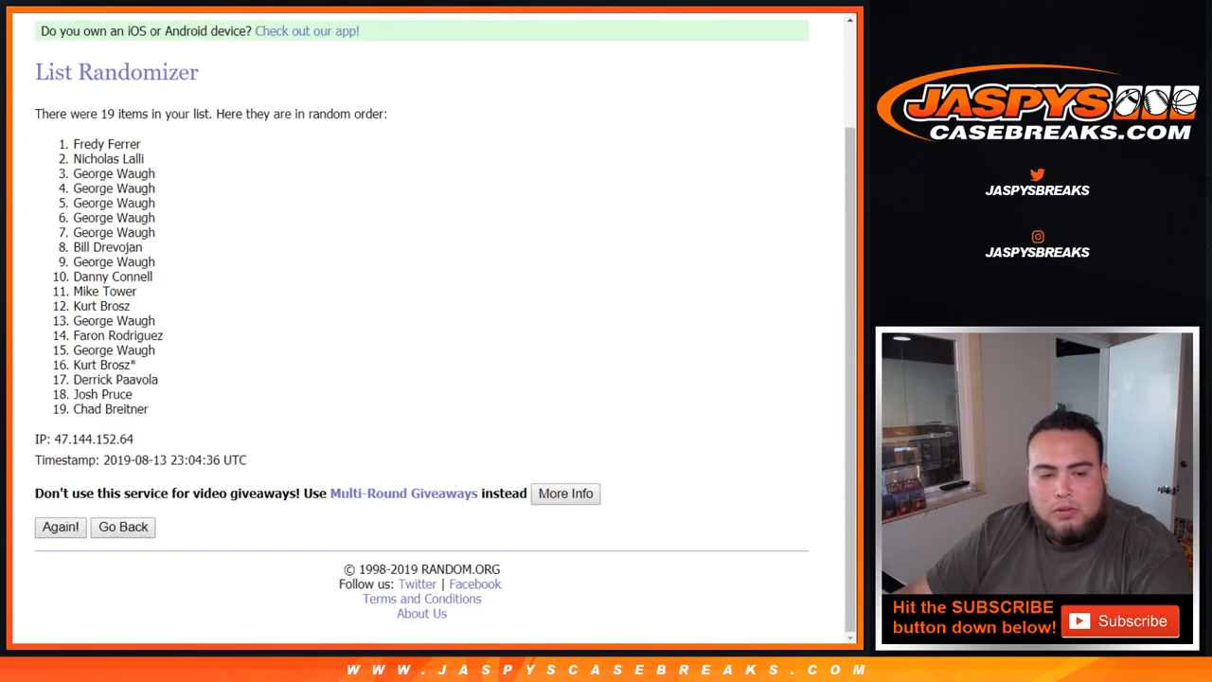
{"action": "left_click", "coordinate": [61, 526]}
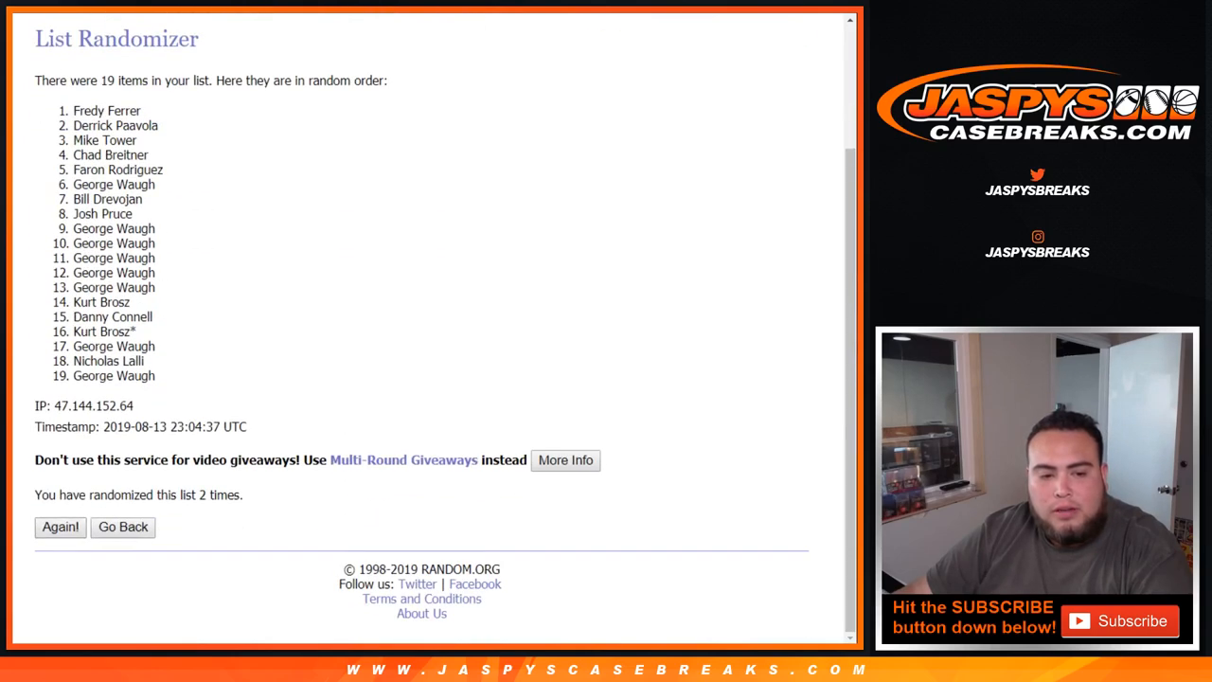
{"action": "left_click", "coordinate": [60, 526]}
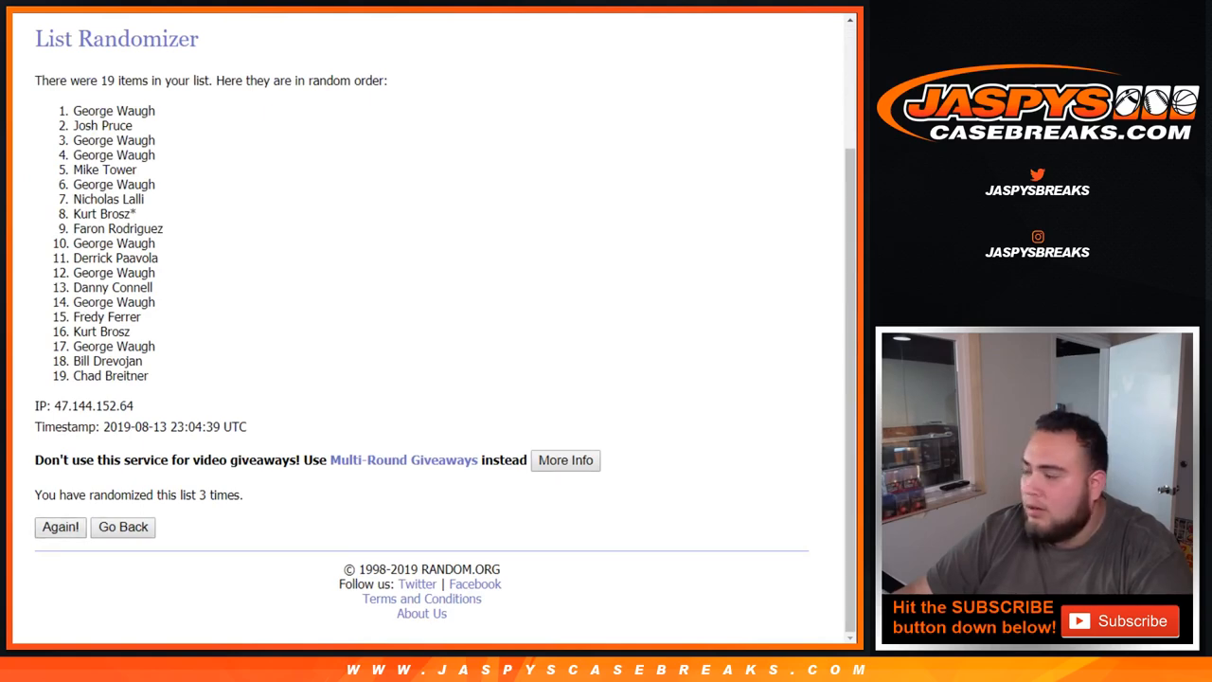
{"action": "left_click", "coordinate": [61, 526]}
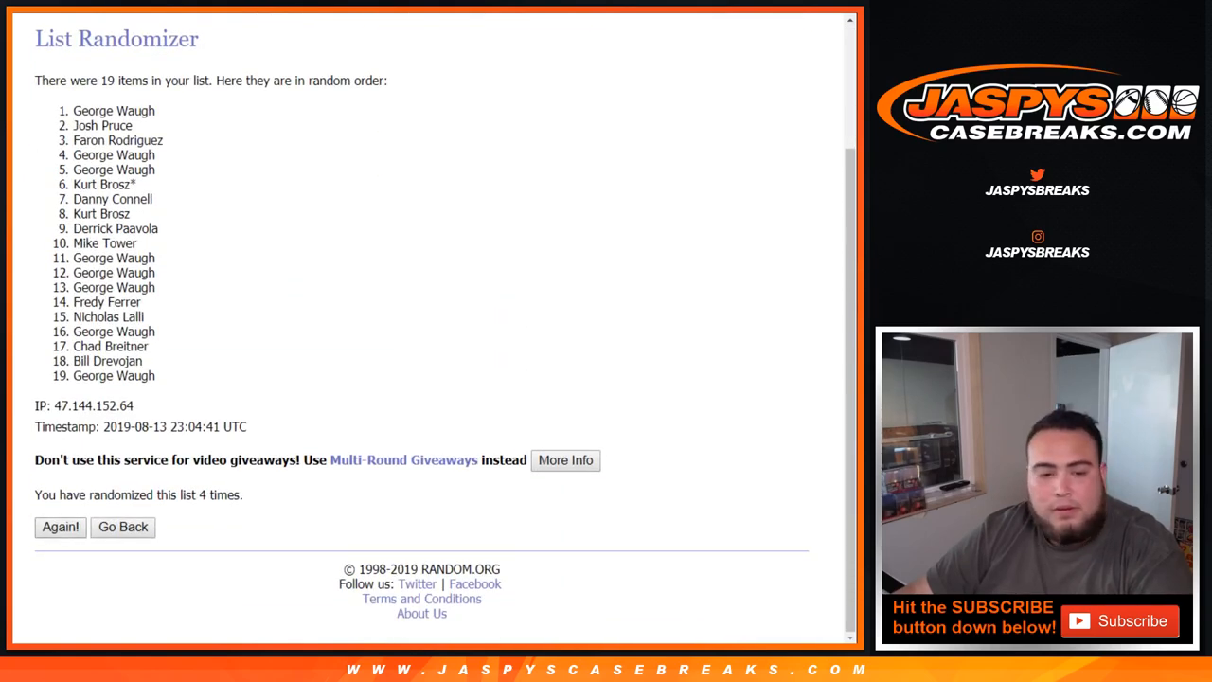
{"action": "left_click", "coordinate": [61, 527]}
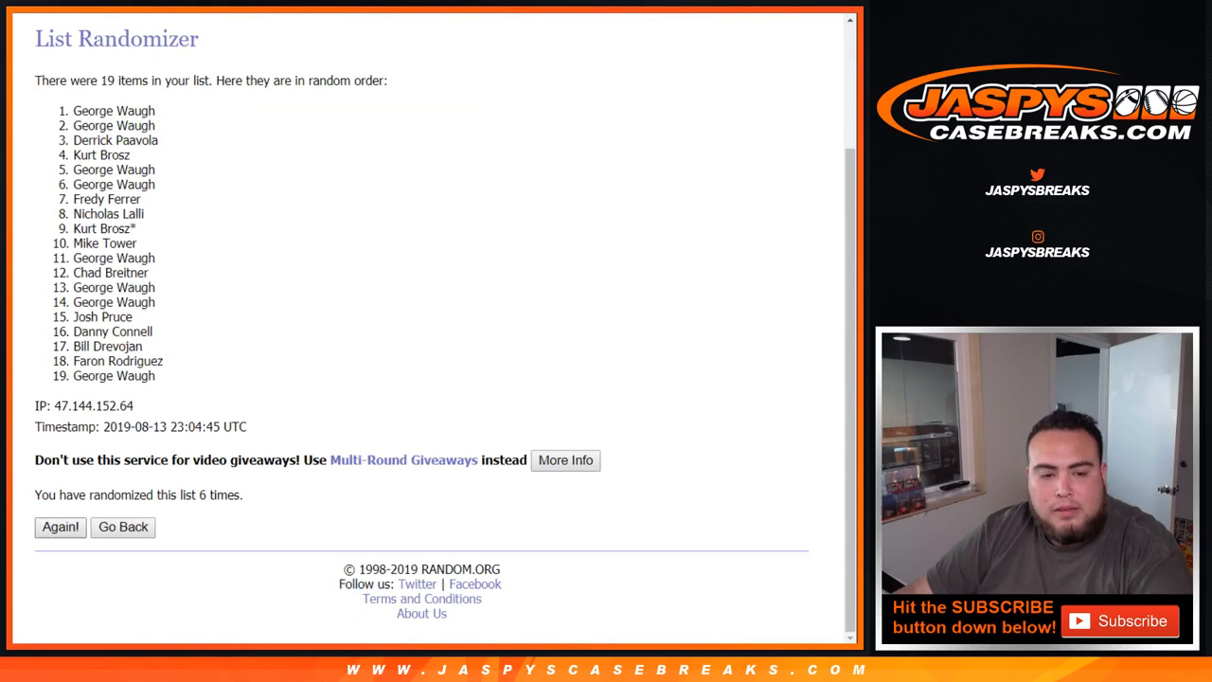
{"action": "left_click", "coordinate": [60, 527]}
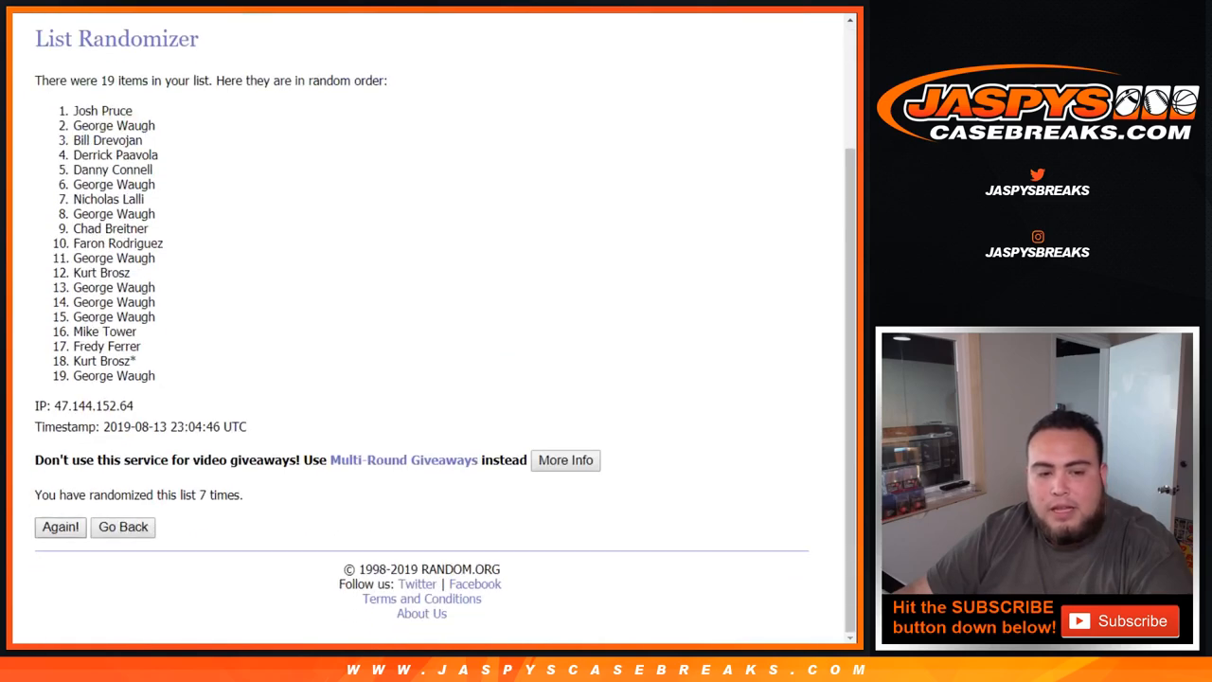
{"action": "left_click", "coordinate": [61, 526]}
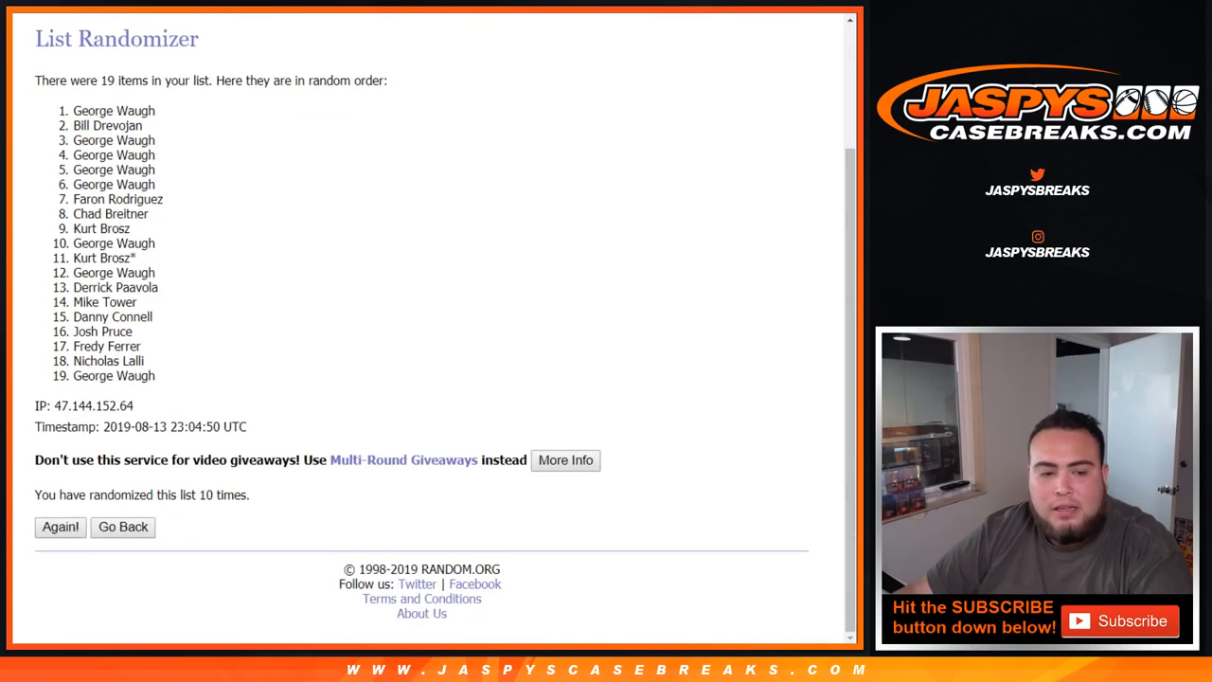
{"action": "left_click", "coordinate": [60, 527]}
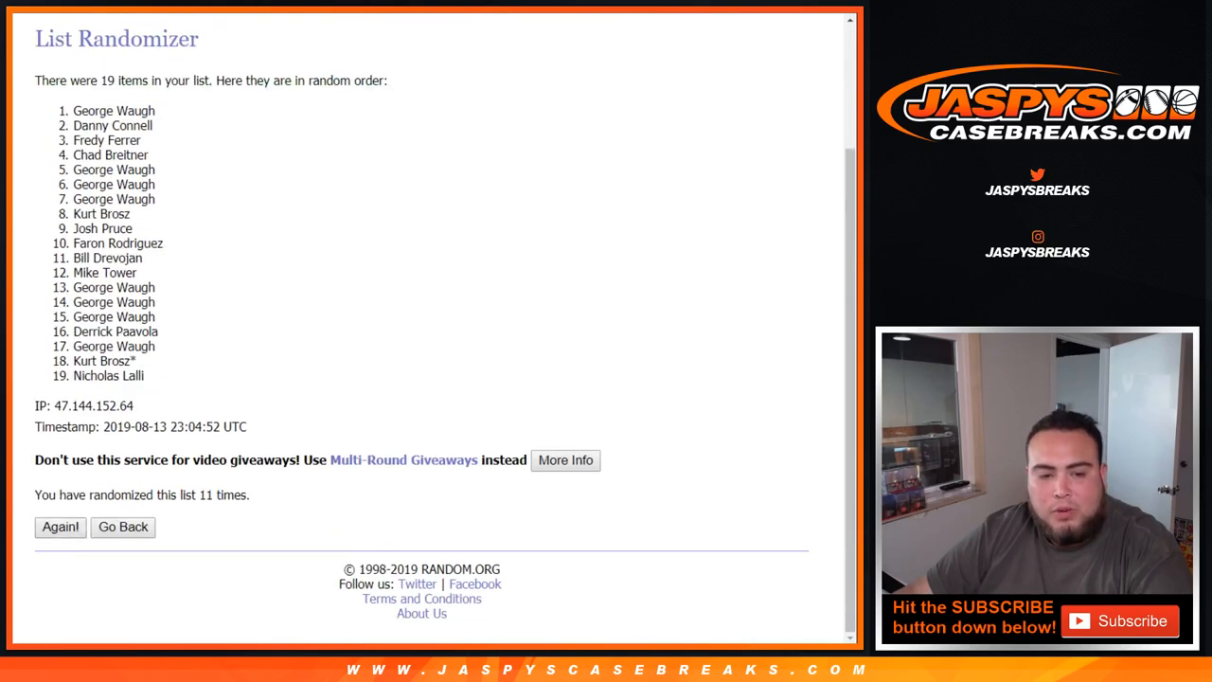
{"action": "left_click", "coordinate": [61, 526]}
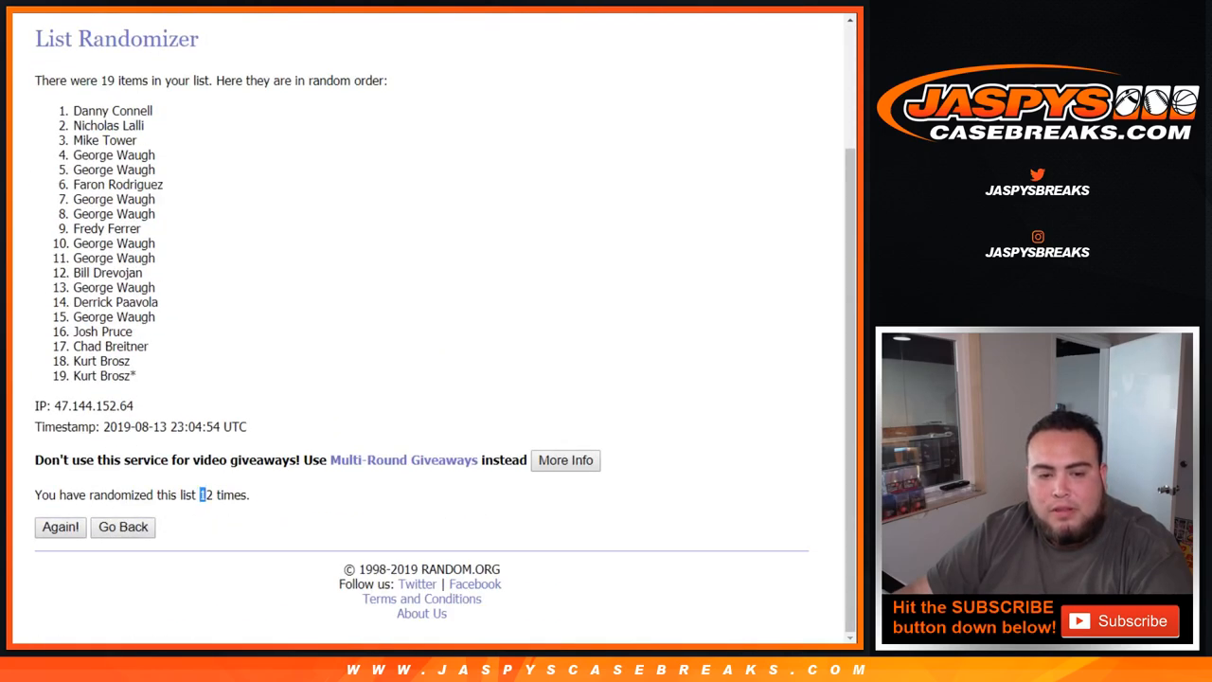
{"action": "scroll", "scroll_direction": "up", "scroll_amount": 3}
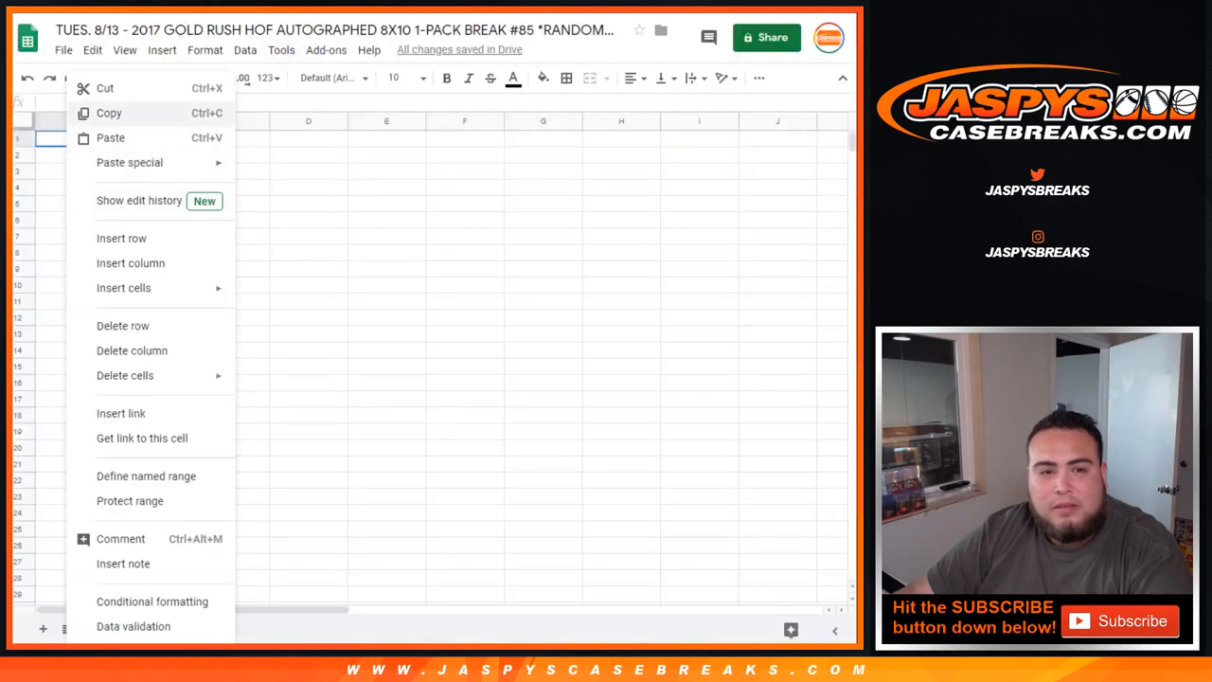
Switch to the break's Google Sheets spreadsheet
{"action": "left_click", "coordinate": [110, 136]}
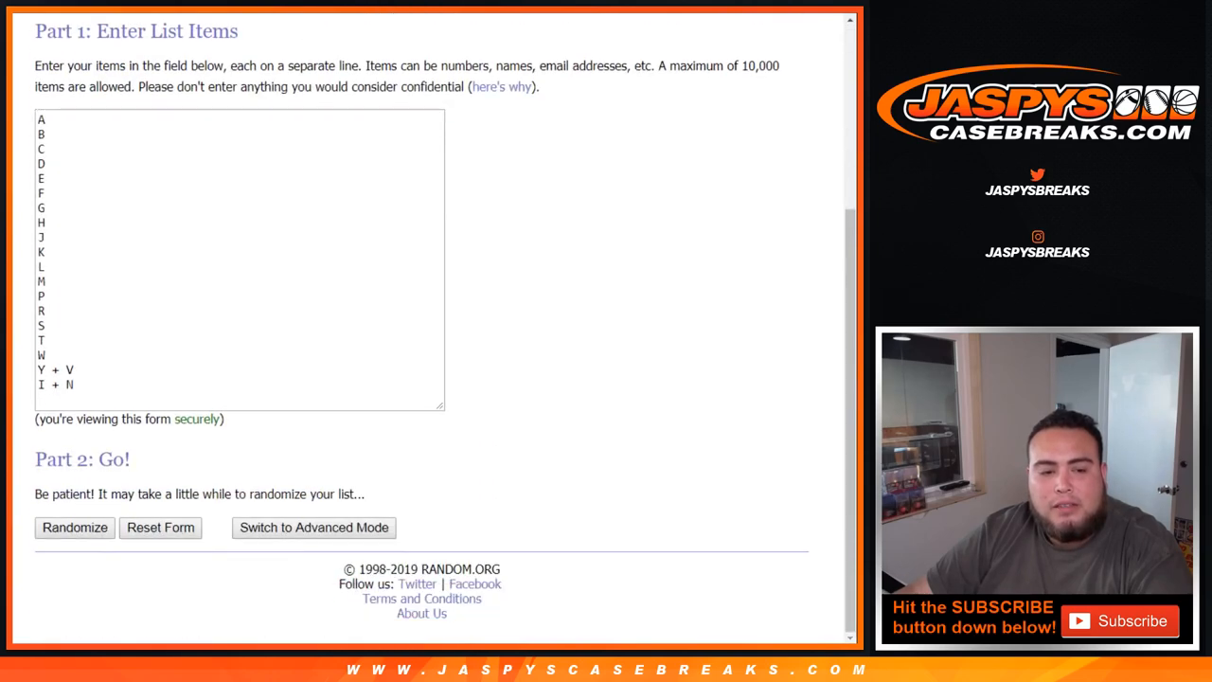
Reshuffle the 19-letter list ten more times, ending with W first and Y + V last
{"action": "left_click", "coordinate": [74, 526]}
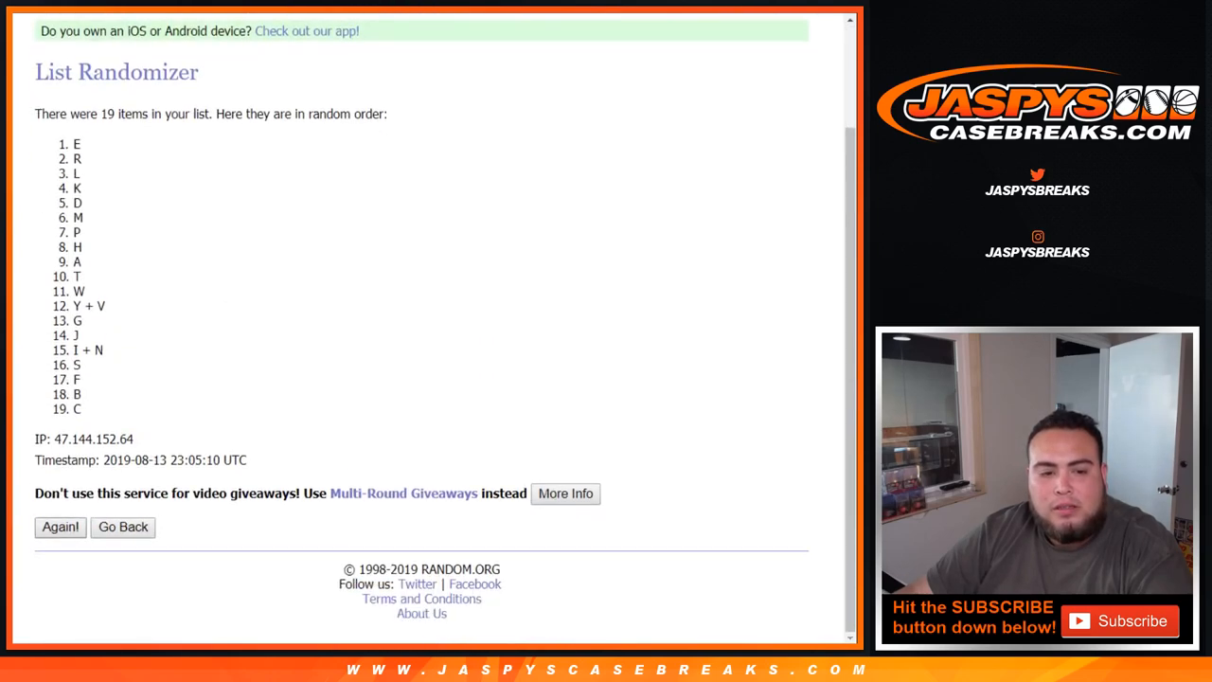
{"action": "left_click", "coordinate": [61, 526]}
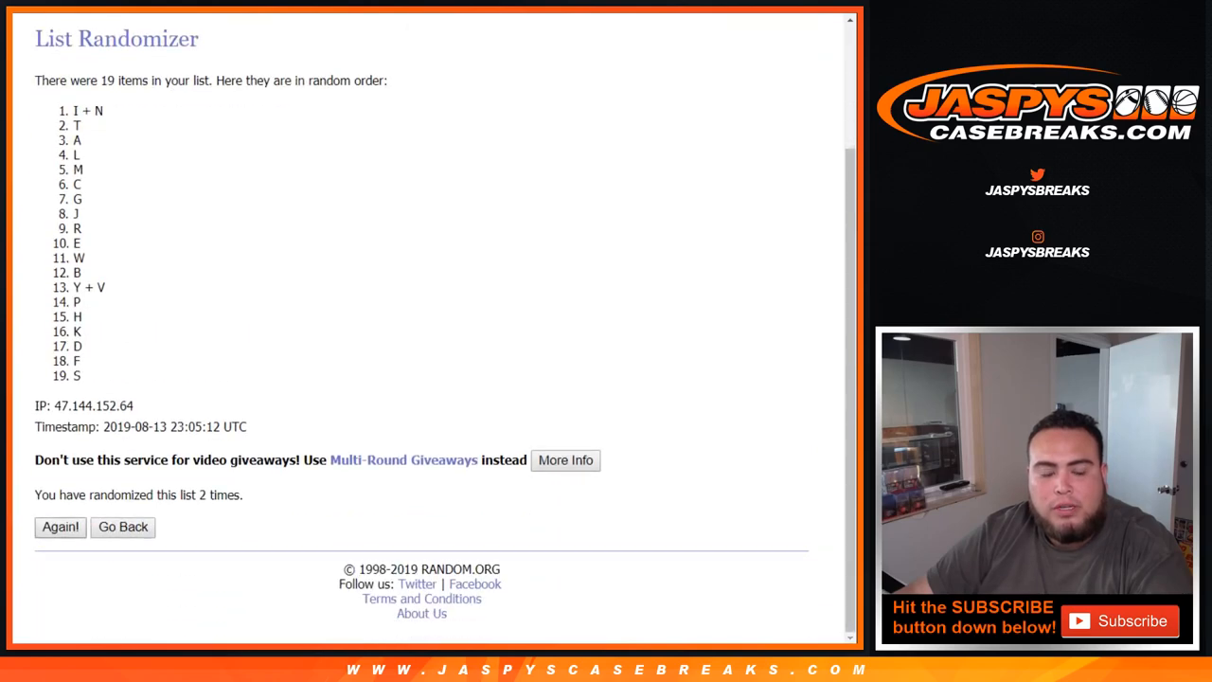
{"action": "left_click", "coordinate": [61, 526]}
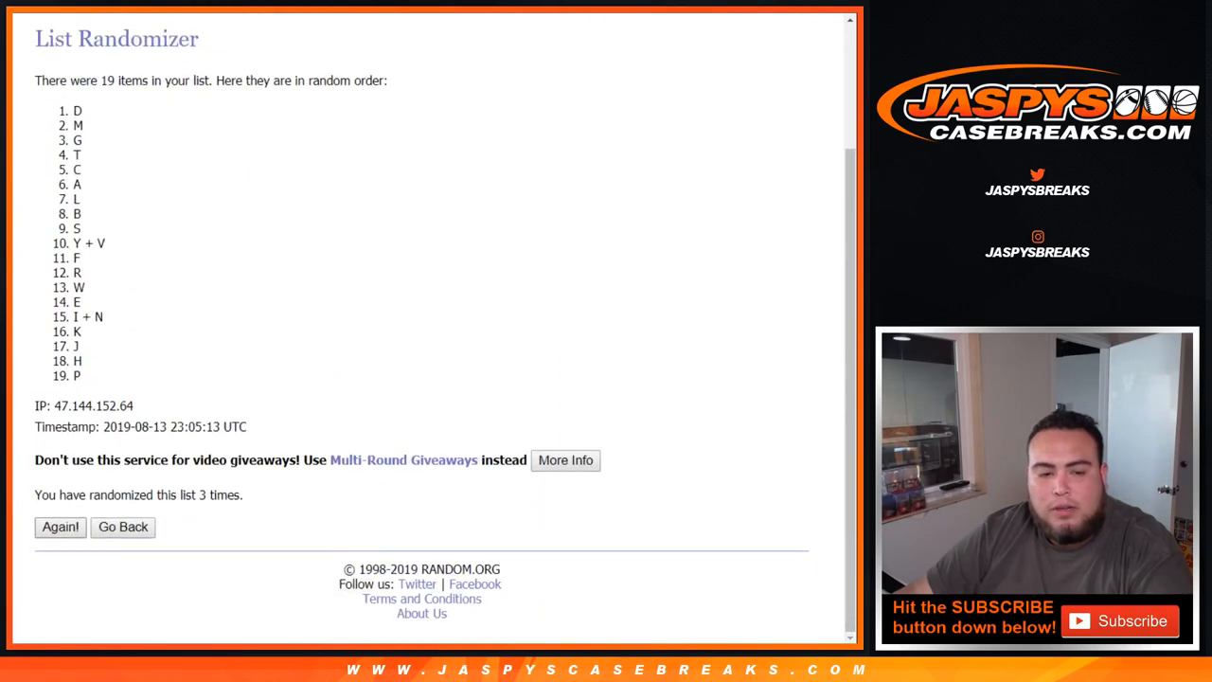
{"action": "left_click", "coordinate": [61, 527]}
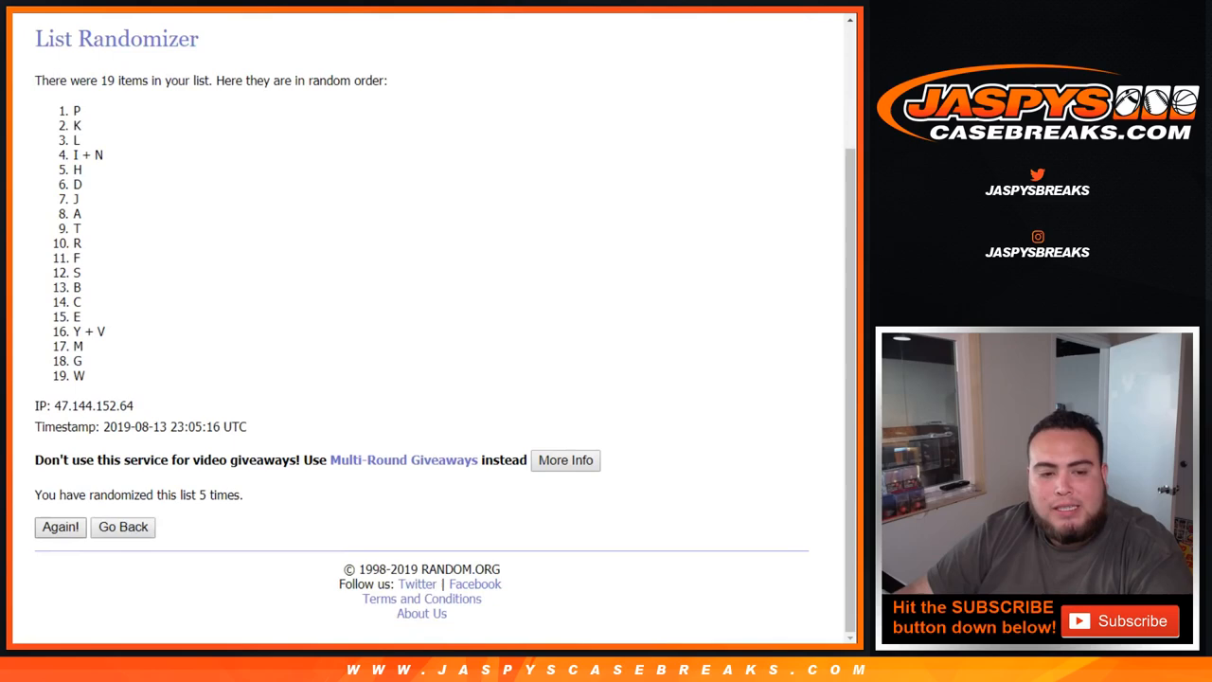
{"action": "left_click", "coordinate": [61, 527]}
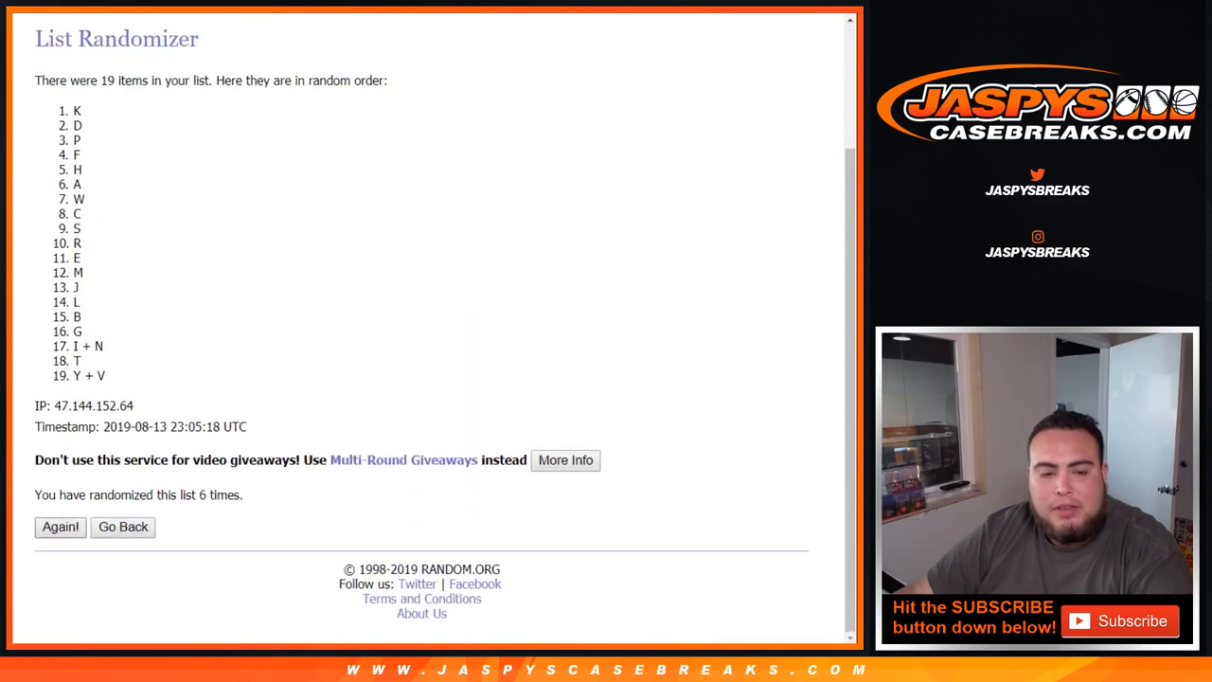
{"action": "left_click", "coordinate": [60, 527]}
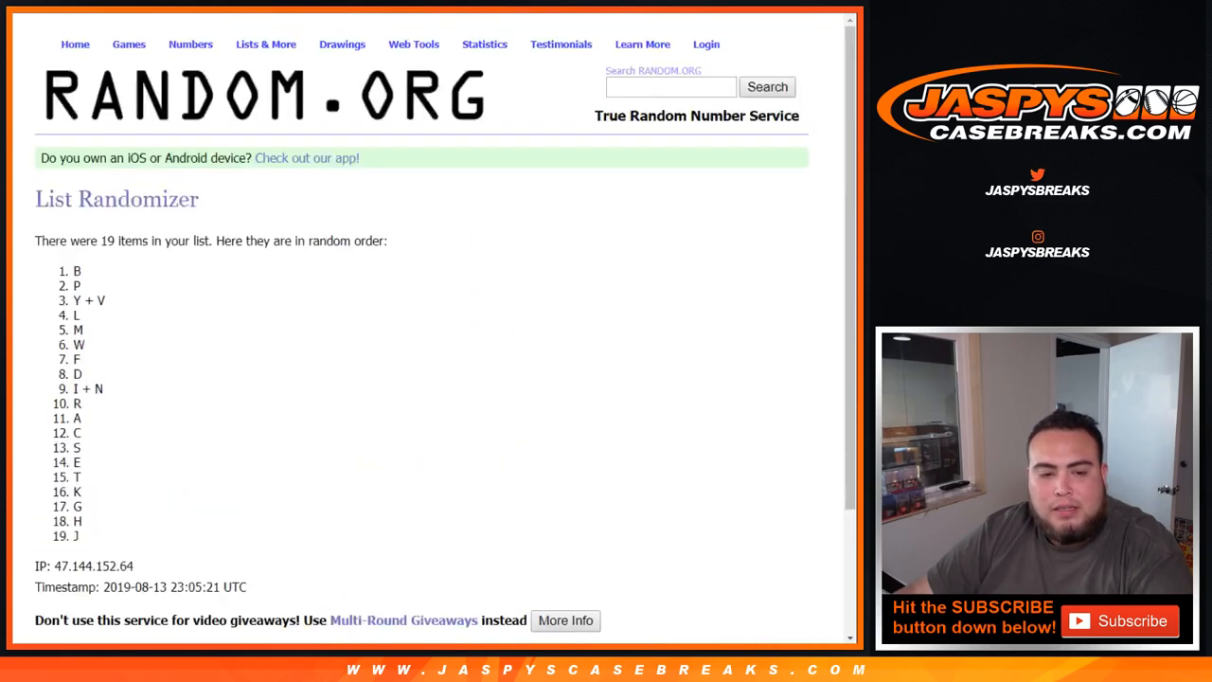
{"action": "left_click", "coordinate": [60, 526]}
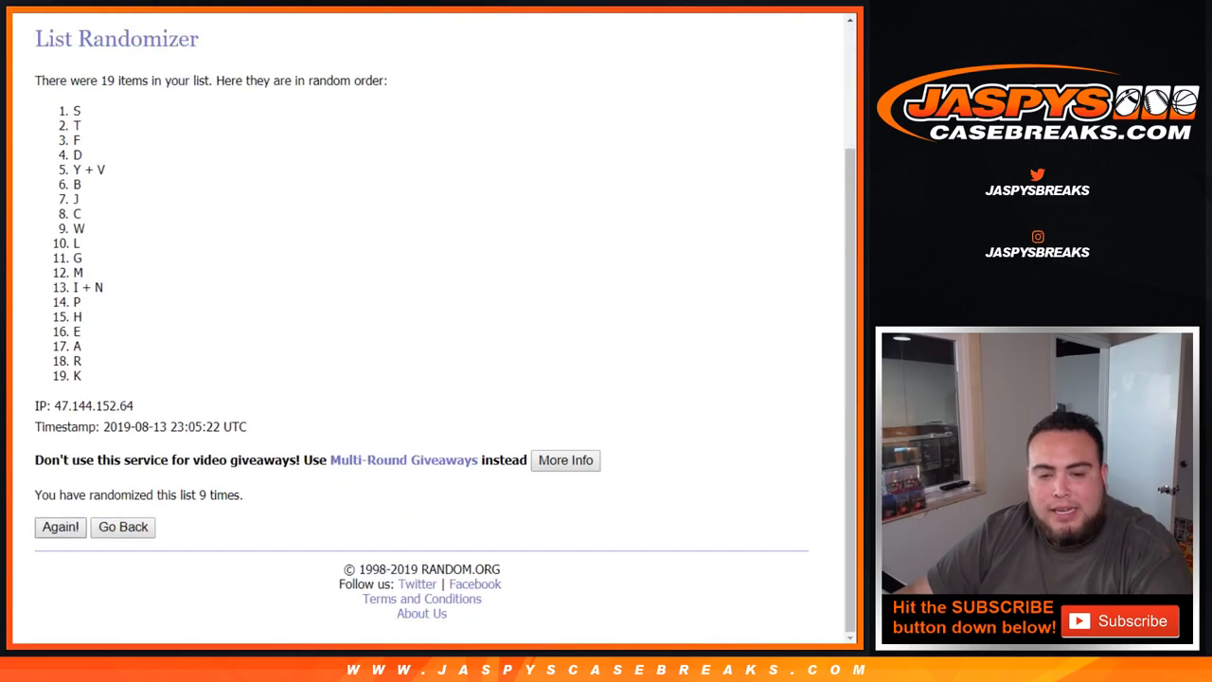
{"action": "left_click", "coordinate": [61, 526]}
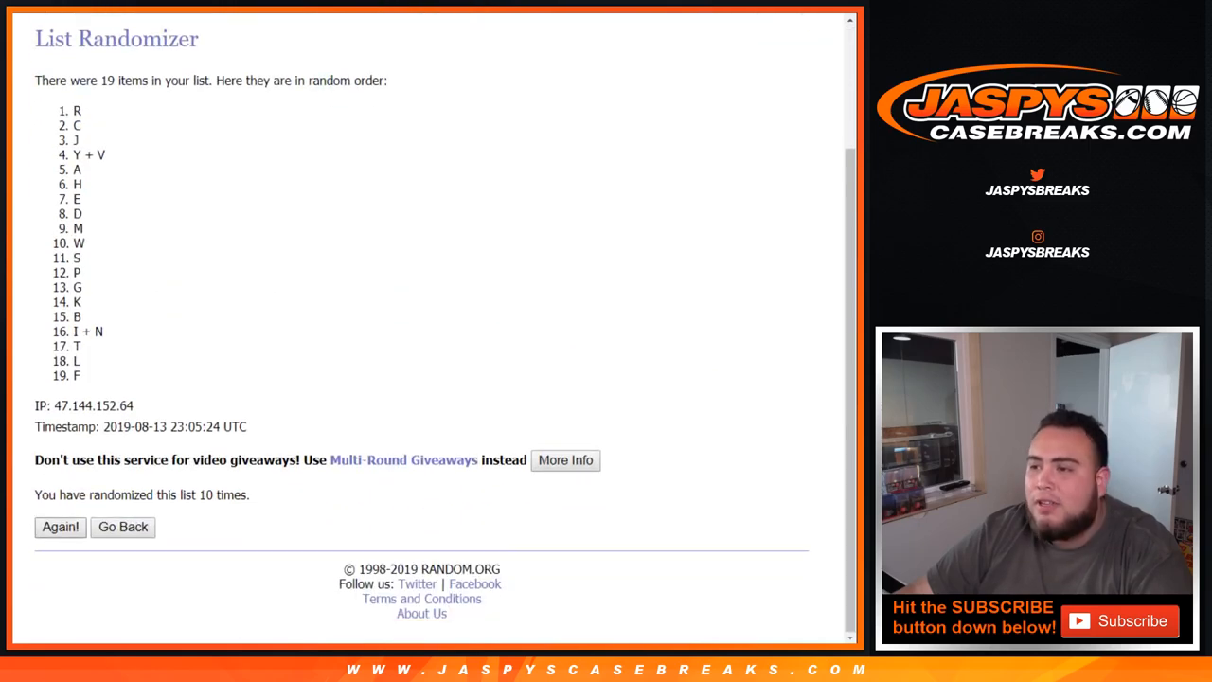
{"action": "left_click", "coordinate": [61, 526]}
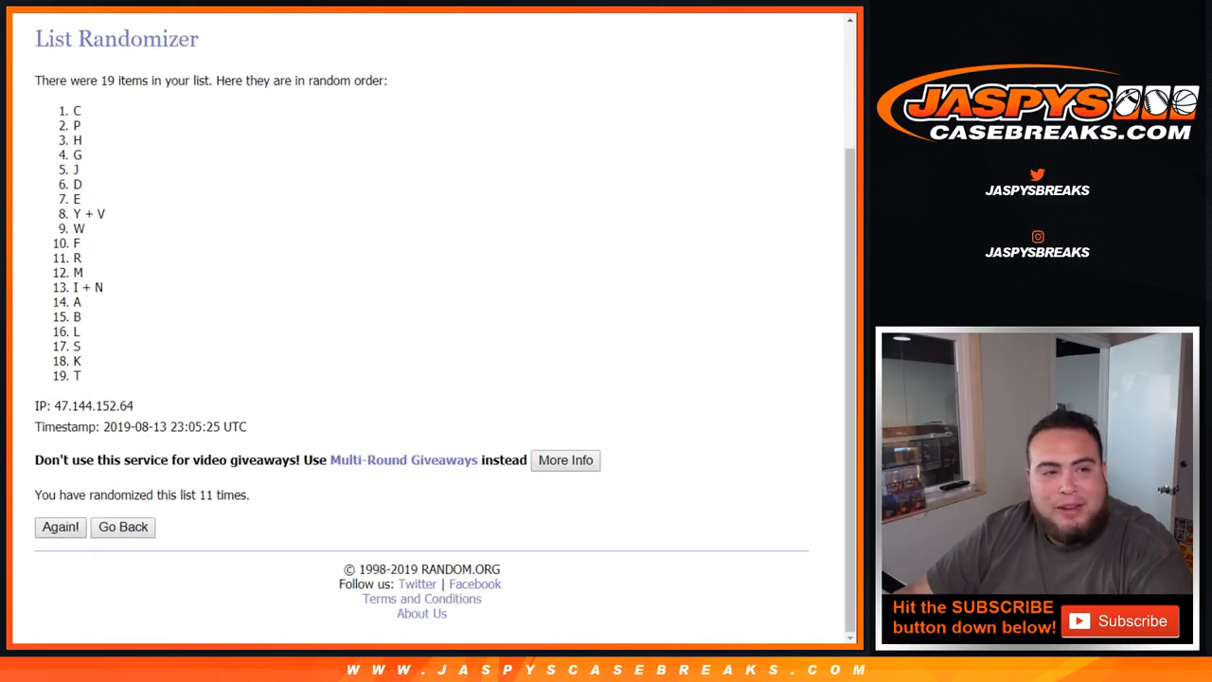
{"action": "left_click", "coordinate": [61, 527]}
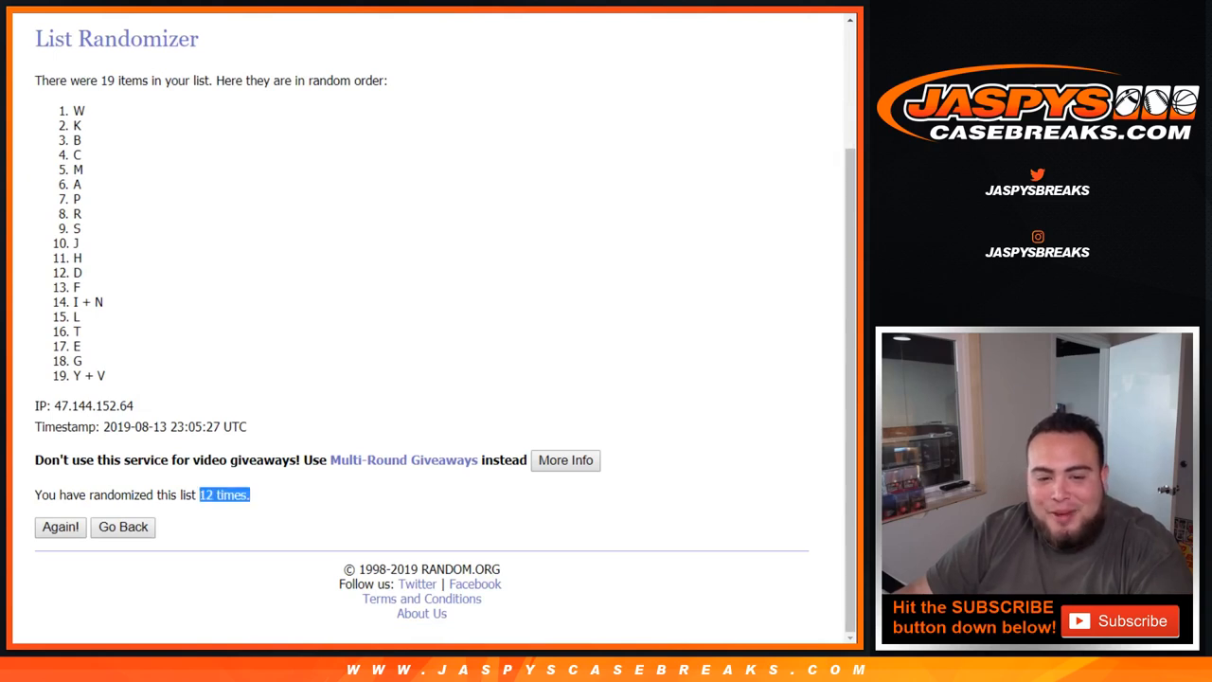
{"action": "scroll", "scroll_direction": "up", "scroll_amount": 3}
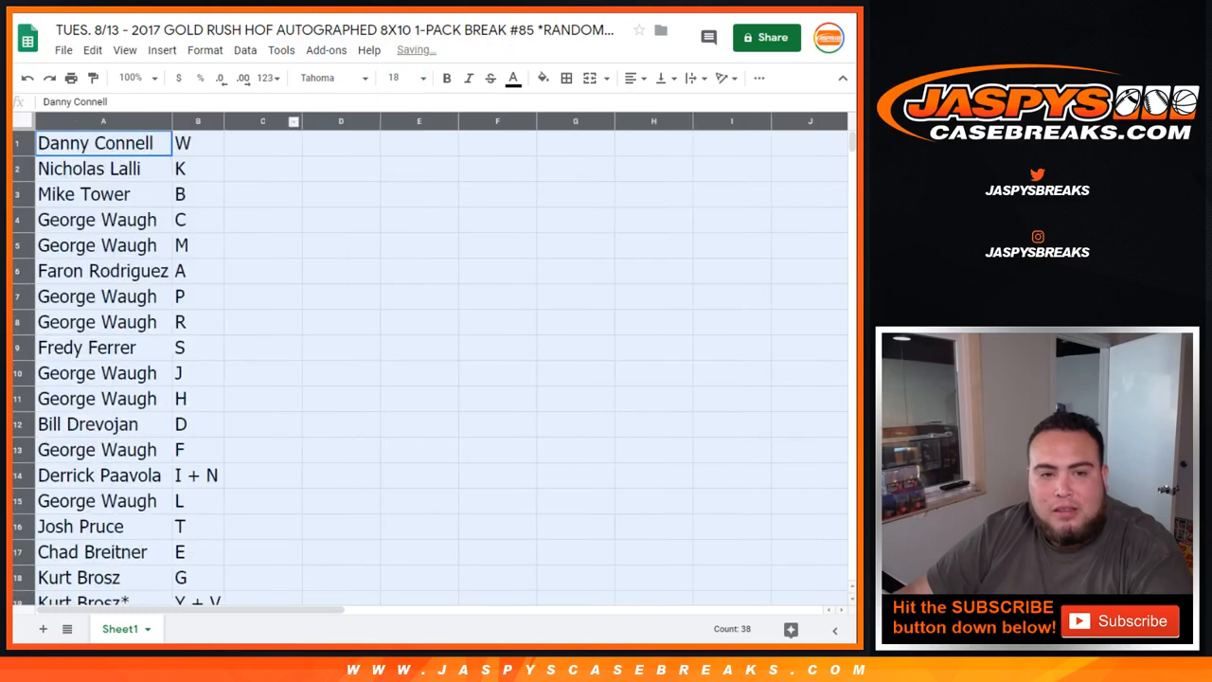
Shrink the sheet view to 90 percent zoom
{"action": "left_click", "coordinate": [129, 78]}
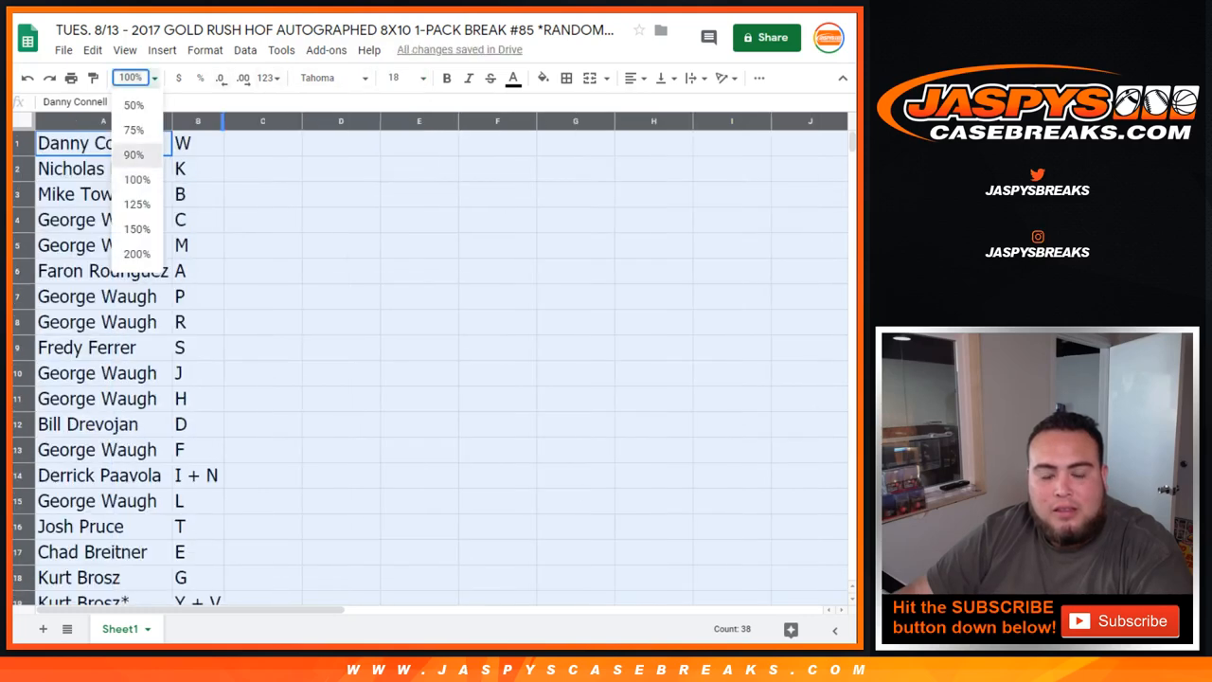
{"action": "left_click", "coordinate": [132, 155]}
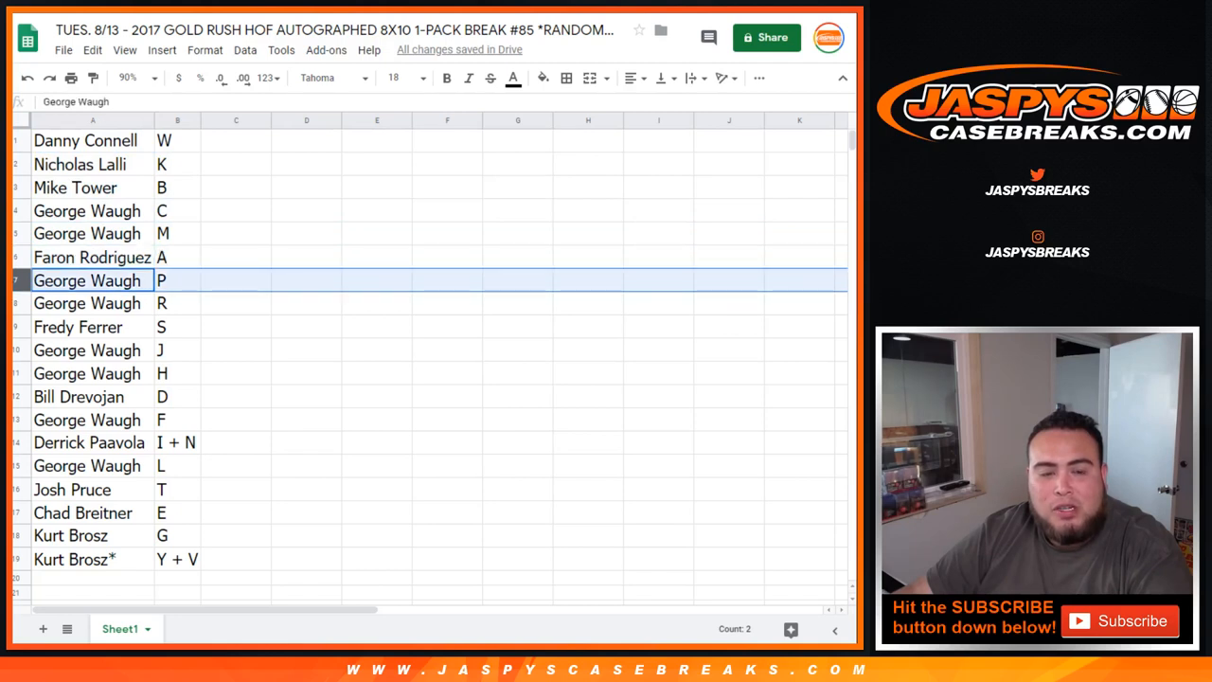
{"action": "left_click", "coordinate": [78, 326]}
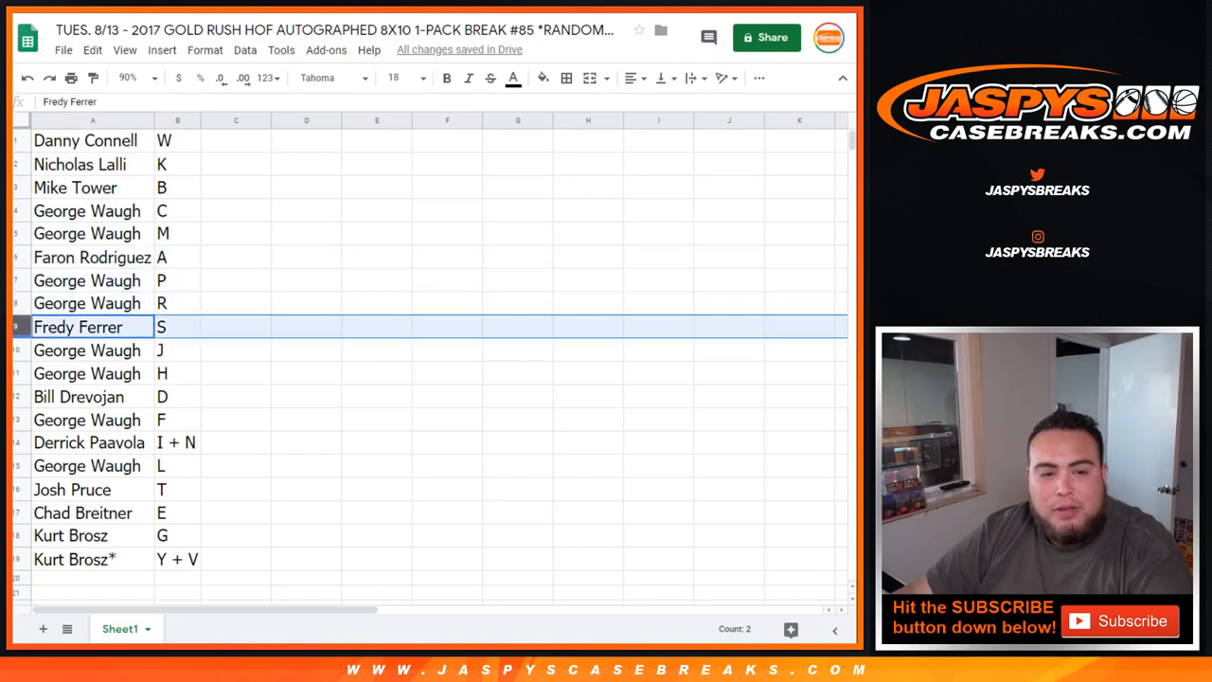
{"action": "left_click", "coordinate": [80, 397]}
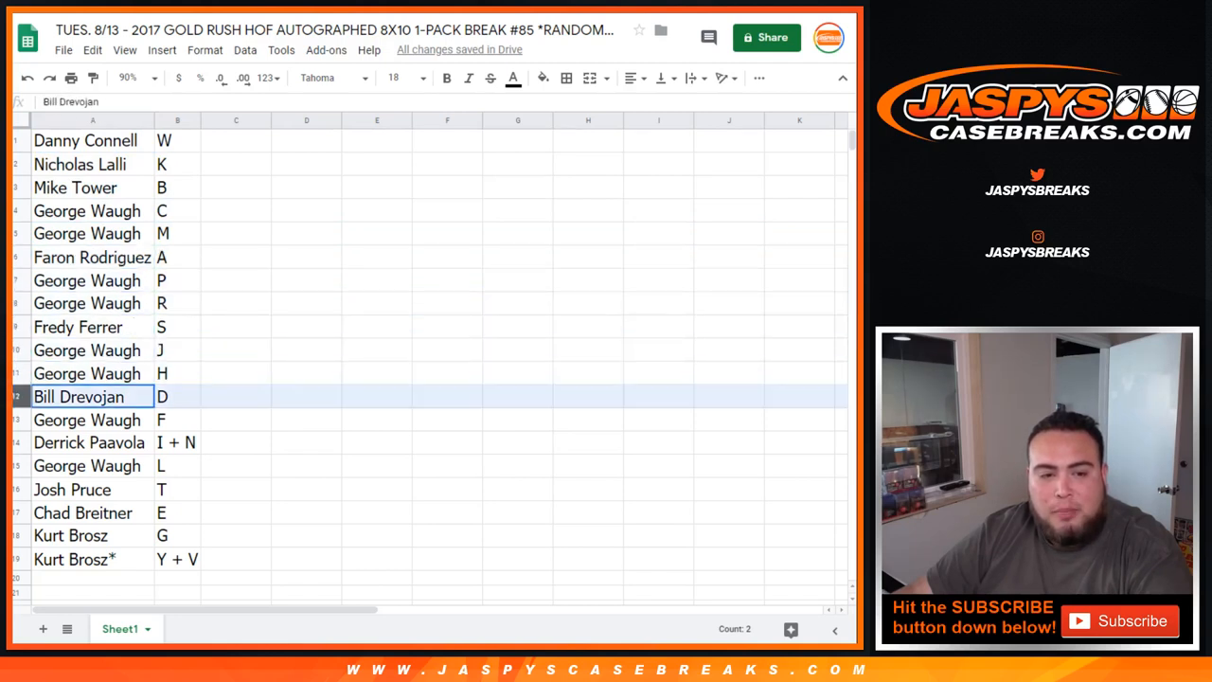
{"action": "left_click", "coordinate": [87, 420]}
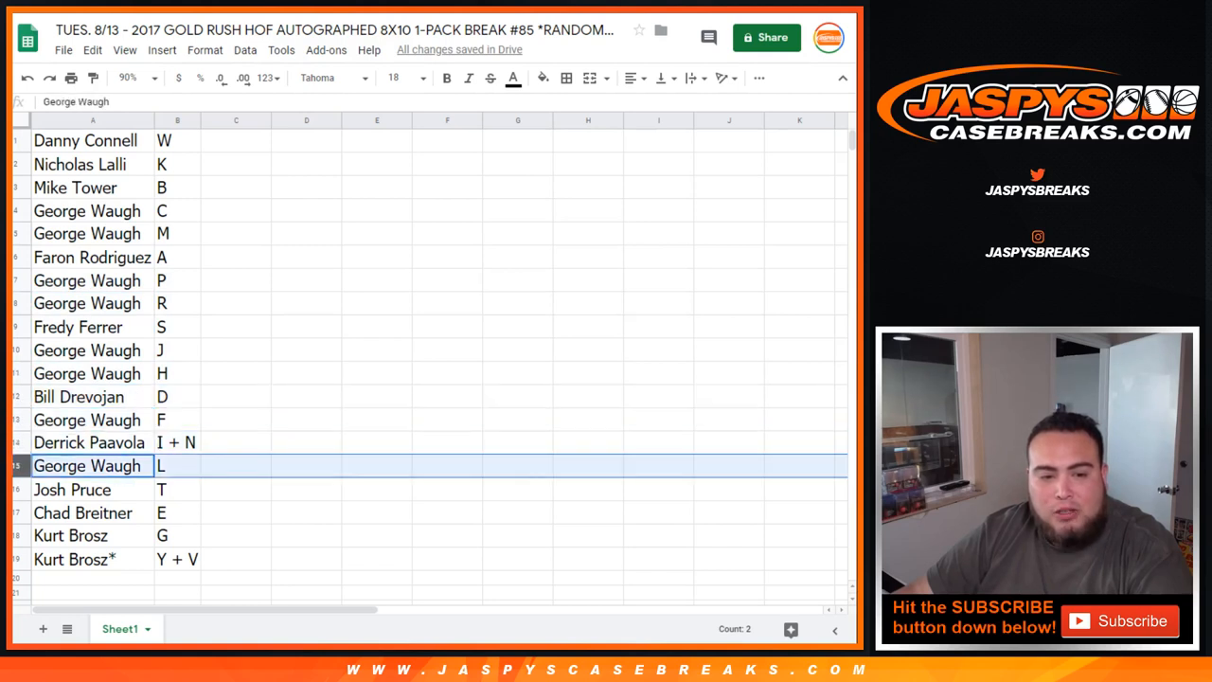
{"action": "left_click", "coordinate": [85, 511]}
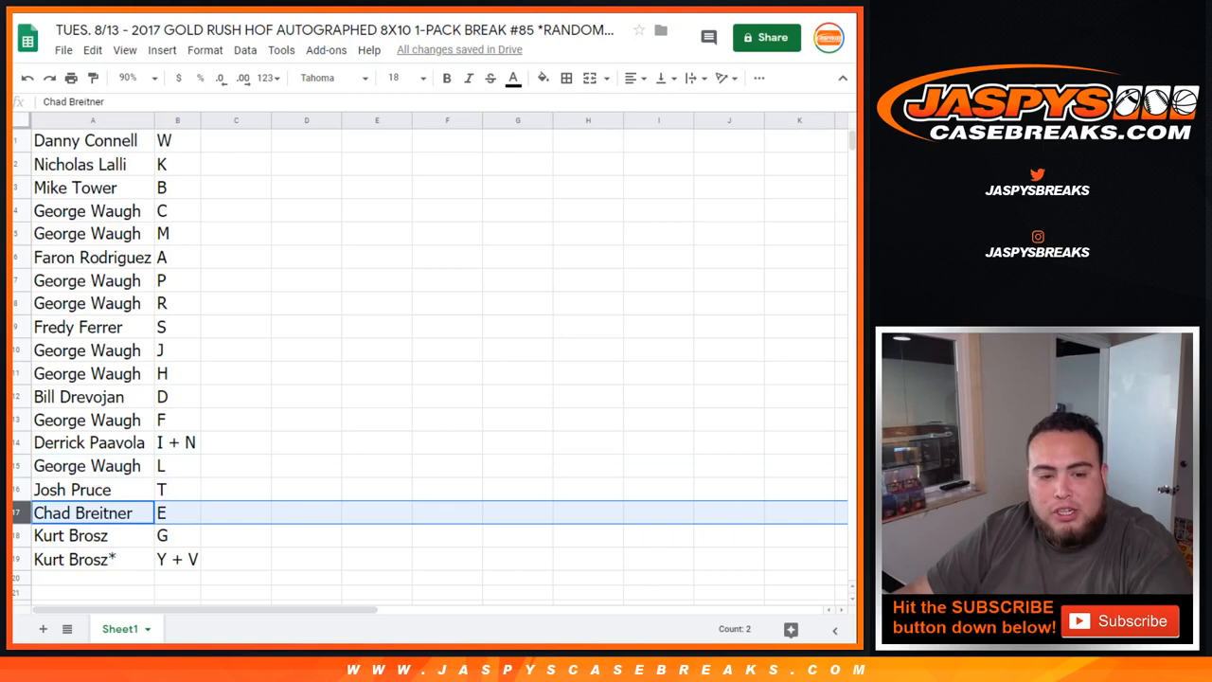
{"action": "left_click", "coordinate": [91, 534]}
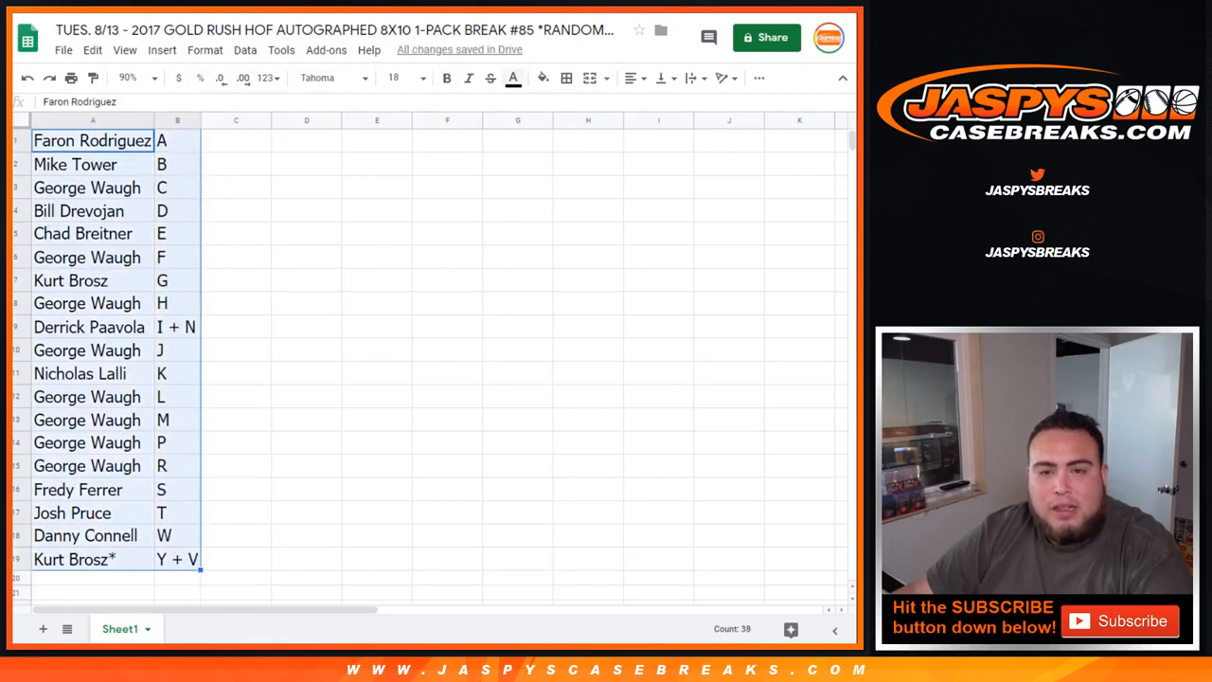
Center the entries and apply all borders to the A1:B19 assignment table
{"action": "left_click", "coordinate": [566, 77]}
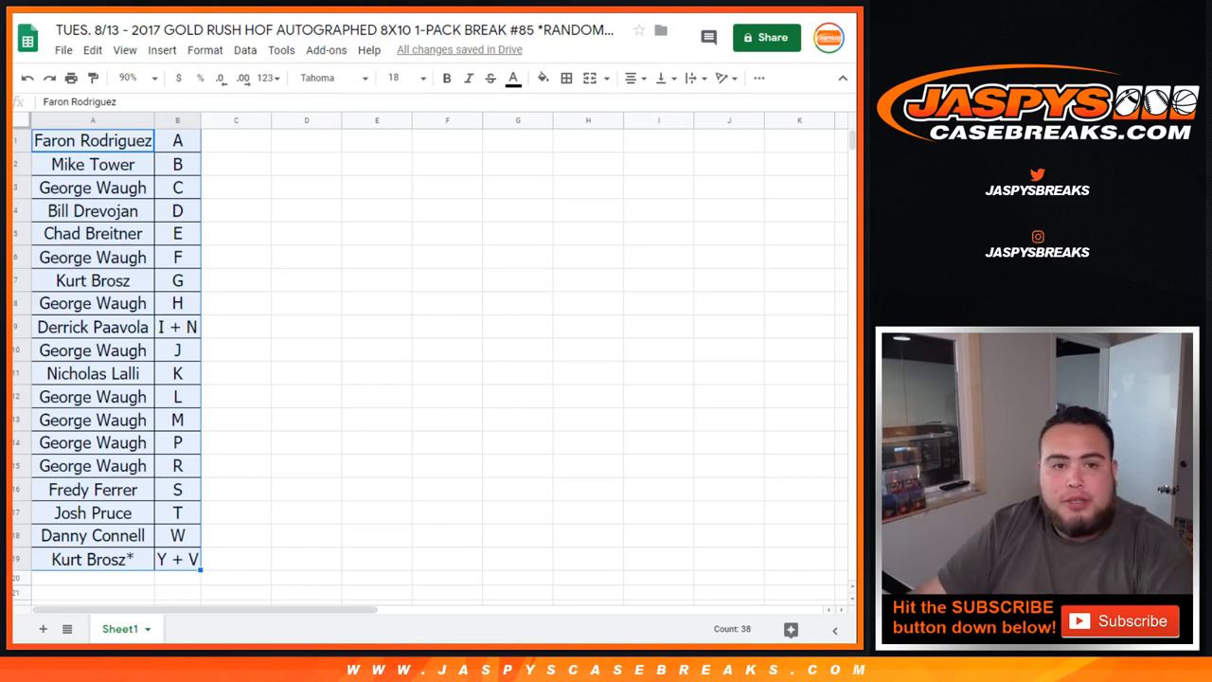
Print the sorted assignment table on one portrait page with the workbook title header
{"action": "key", "text": "ctrl+p"}
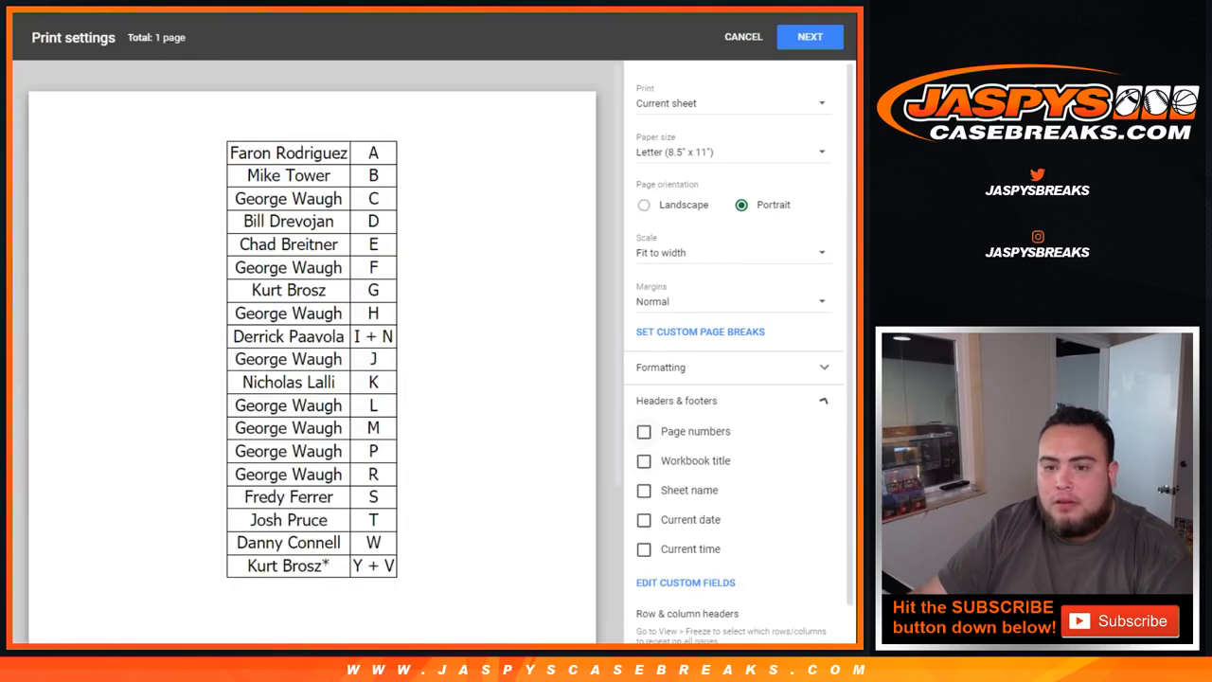
{"action": "left_click", "coordinate": [811, 35]}
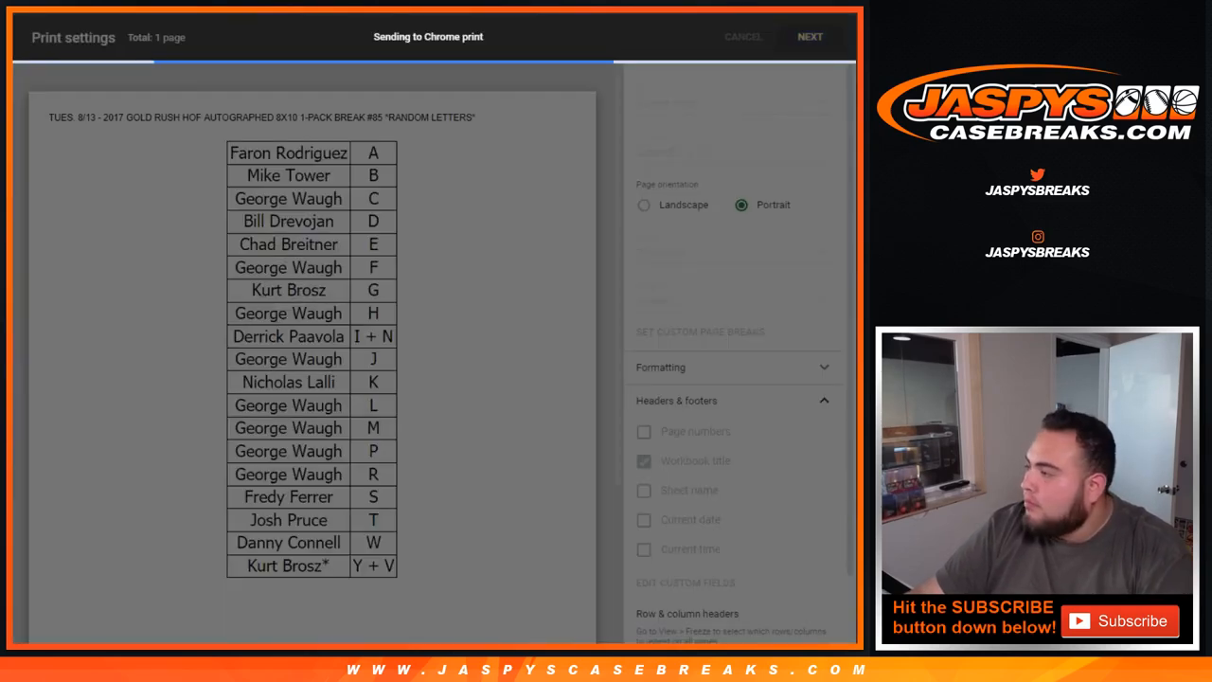
{"action": "left_click", "coordinate": [742, 36]}
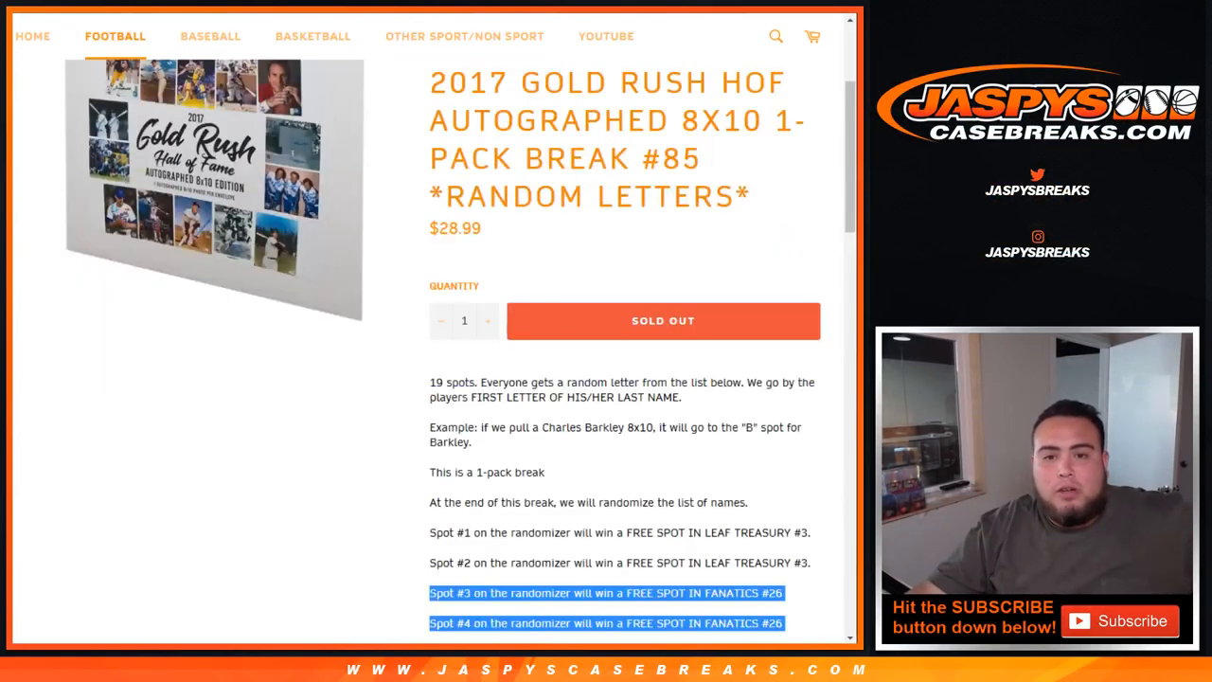
Bring up the List Randomizer again with the 19 customer names entered
{"action": "scroll", "scroll_direction": "down", "scroll_amount": 3}
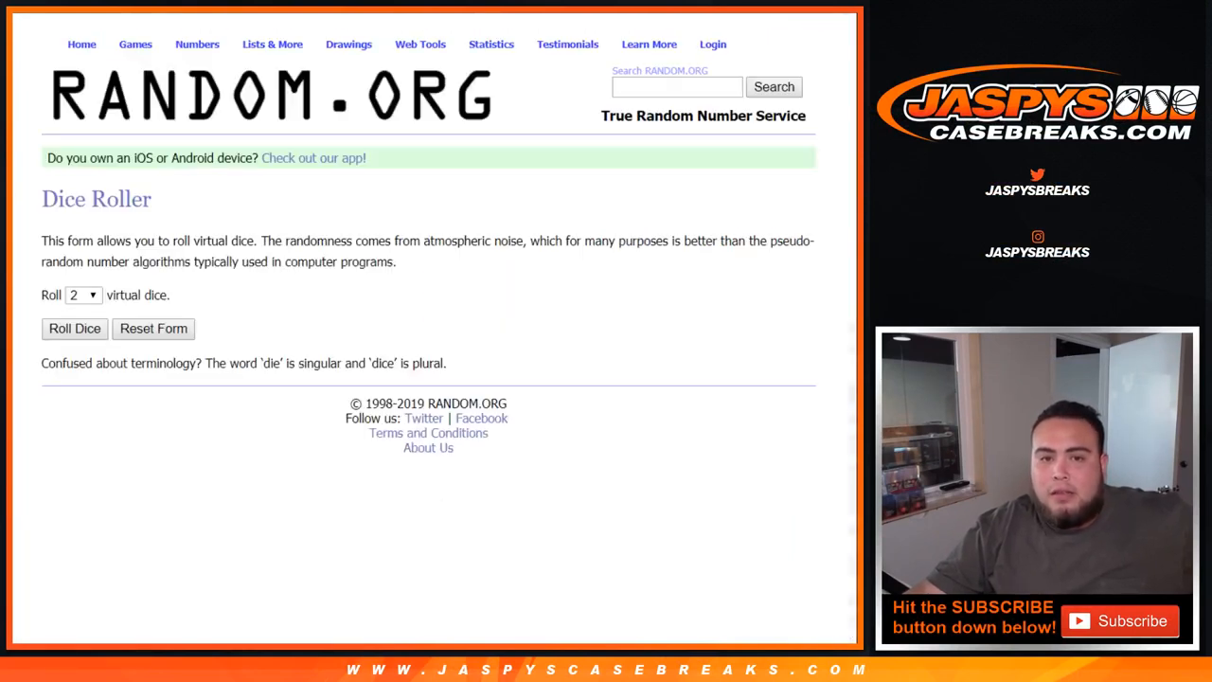
{"action": "left_click", "coordinate": [74, 329]}
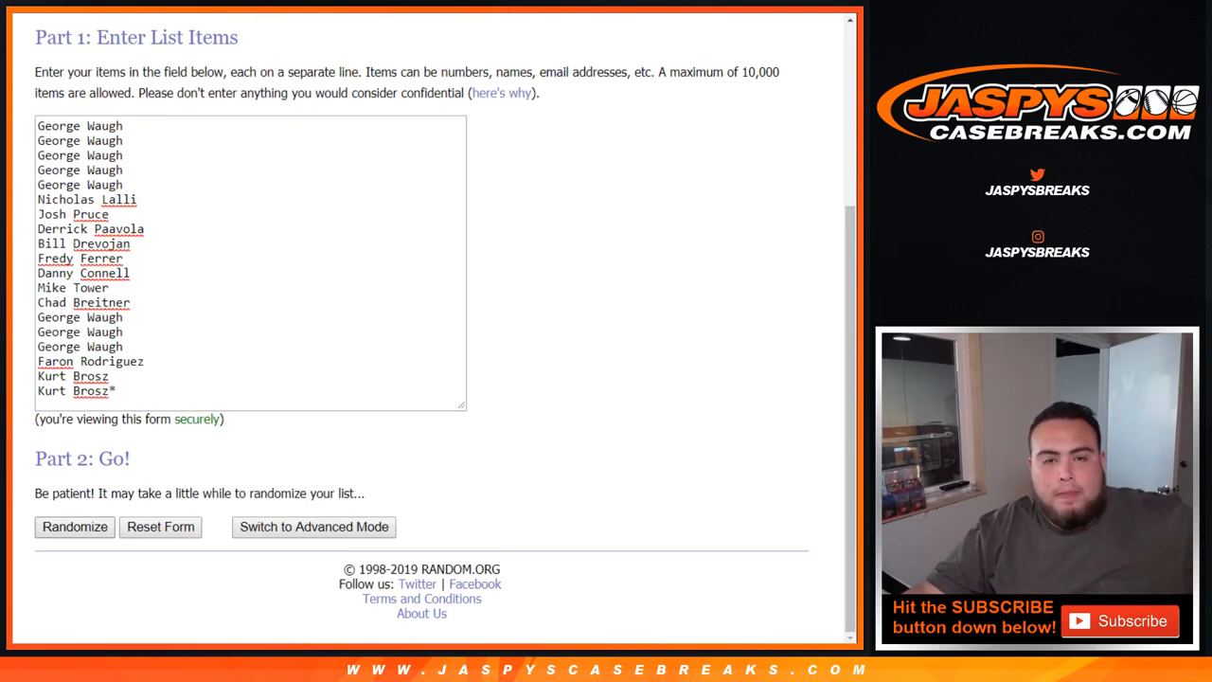
Shuffle the 19 customer names three times for the prize spots
{"action": "left_click", "coordinate": [74, 526]}
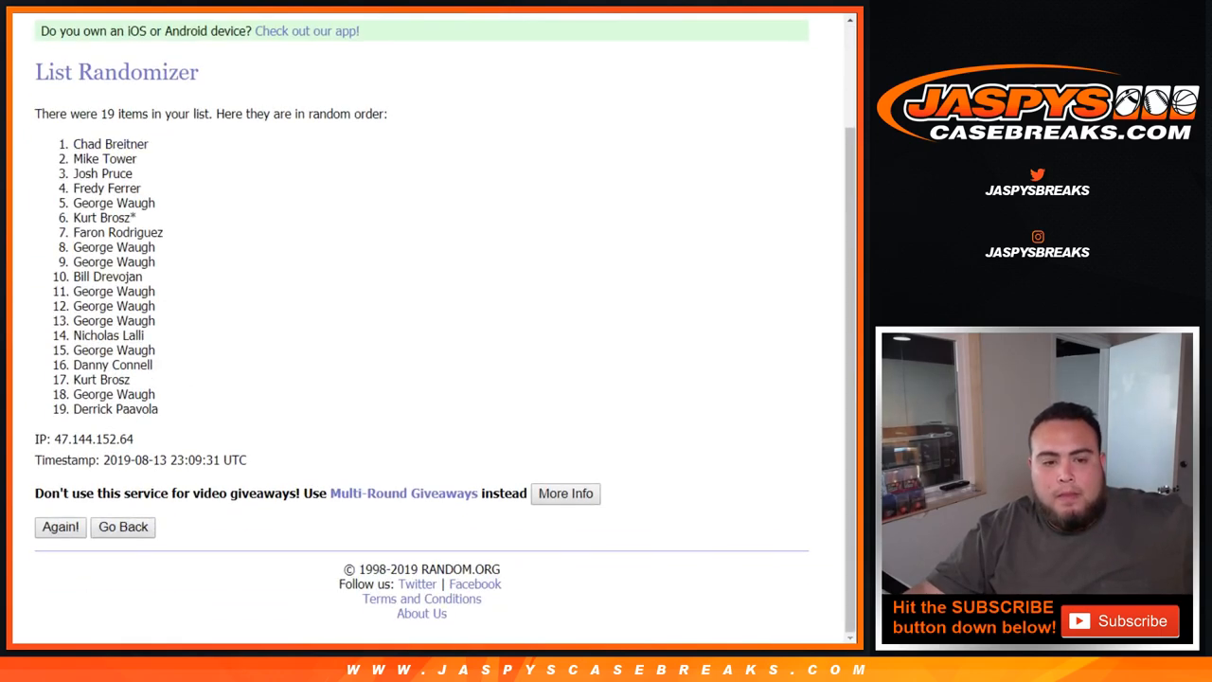
{"action": "left_click", "coordinate": [60, 527]}
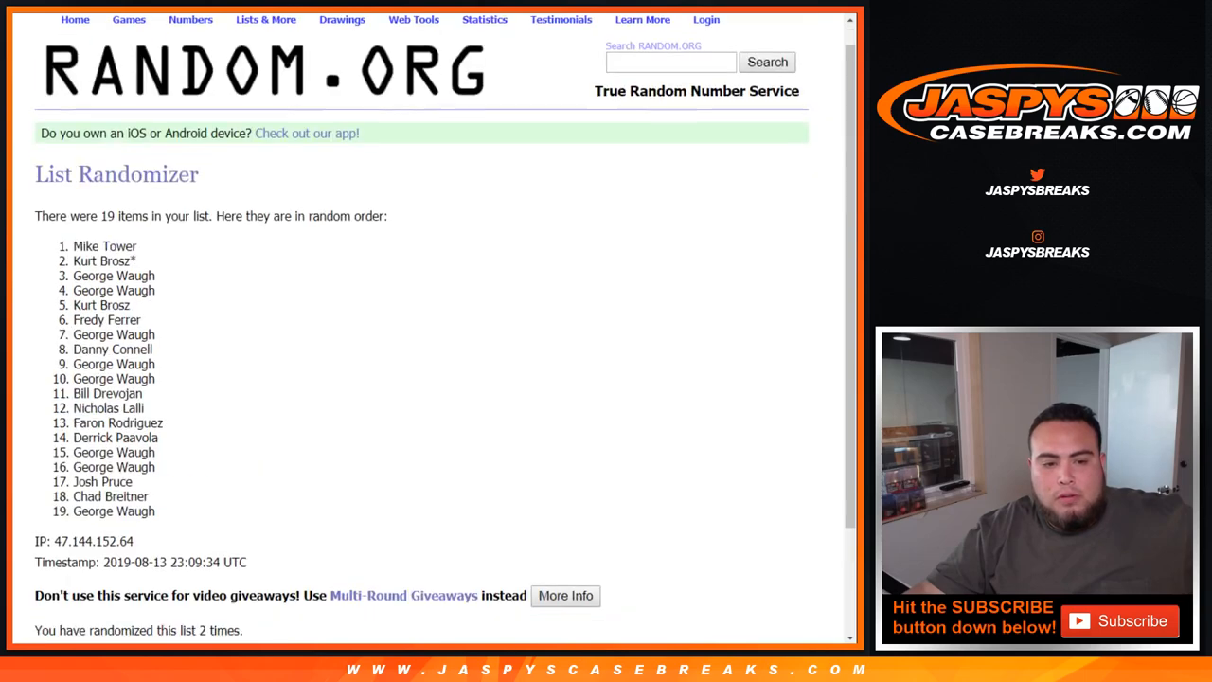
{"action": "scroll", "scroll_direction": "down", "scroll_amount": 3}
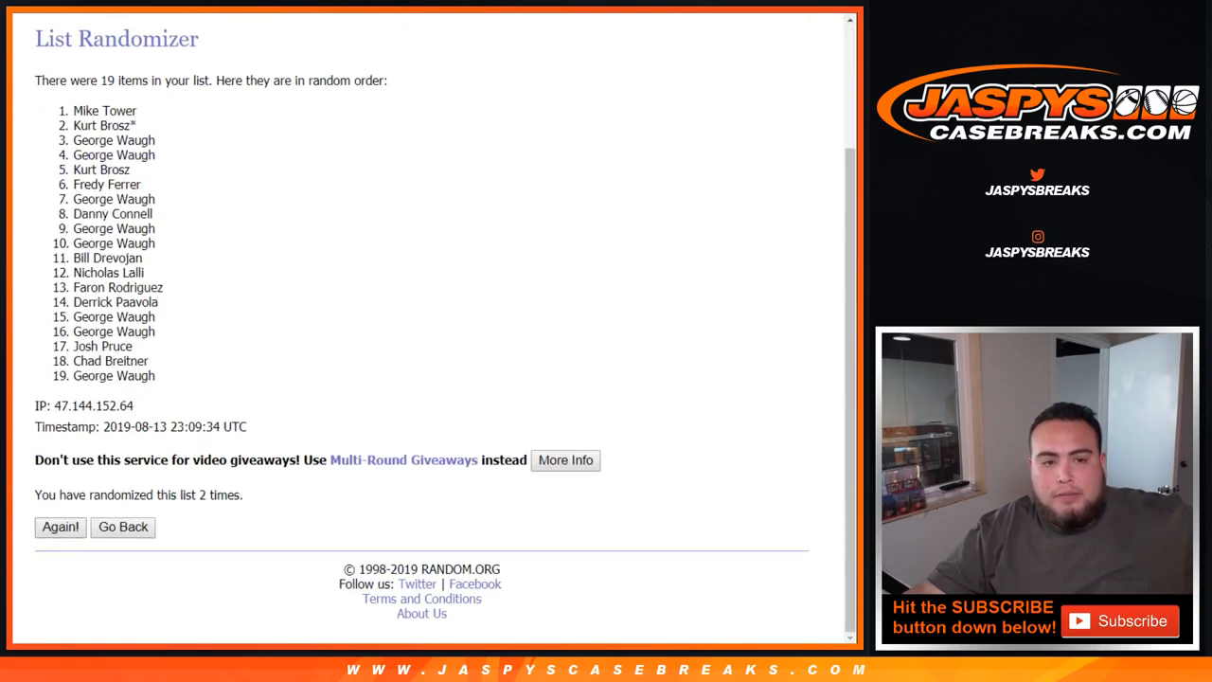
{"action": "left_click", "coordinate": [61, 527]}
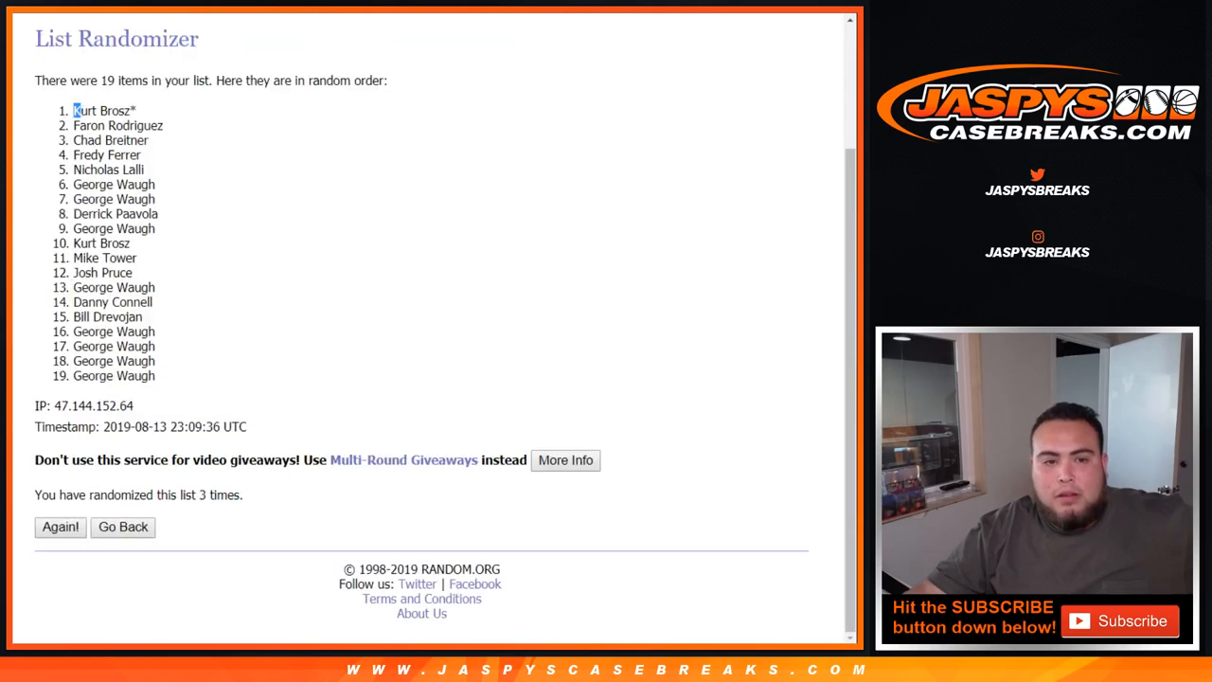
{"action": "double_click", "coordinate": [102, 110]}
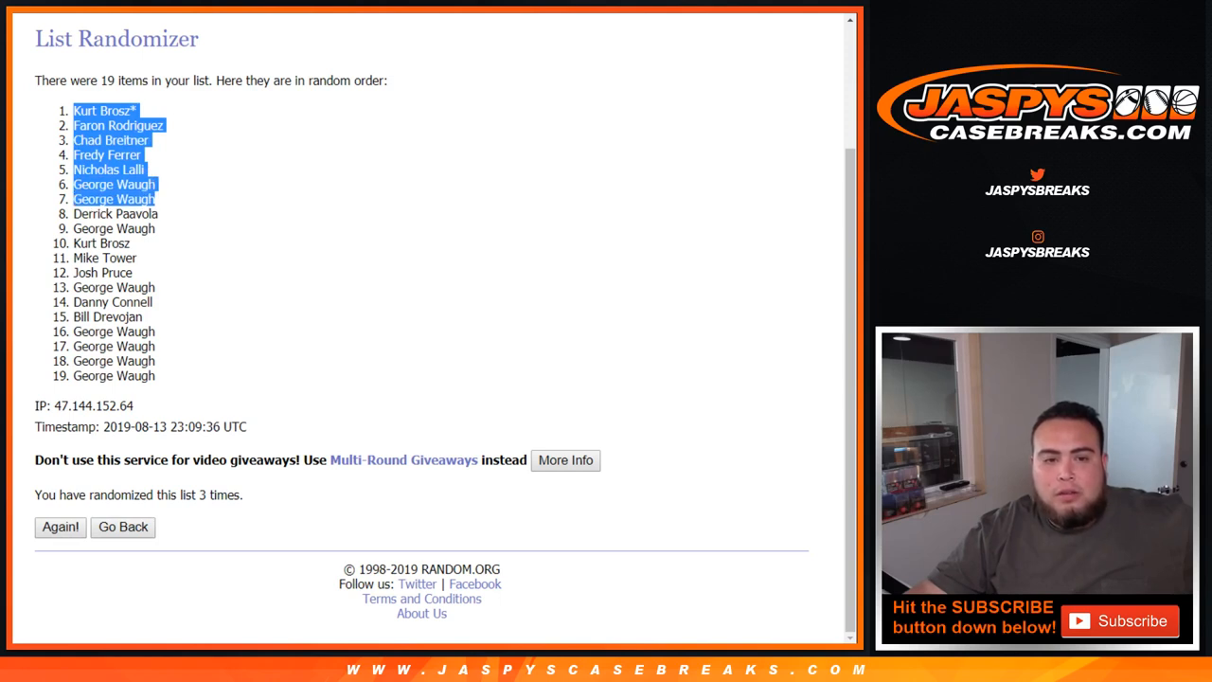
{"action": "key", "text": "ctrl+p"}
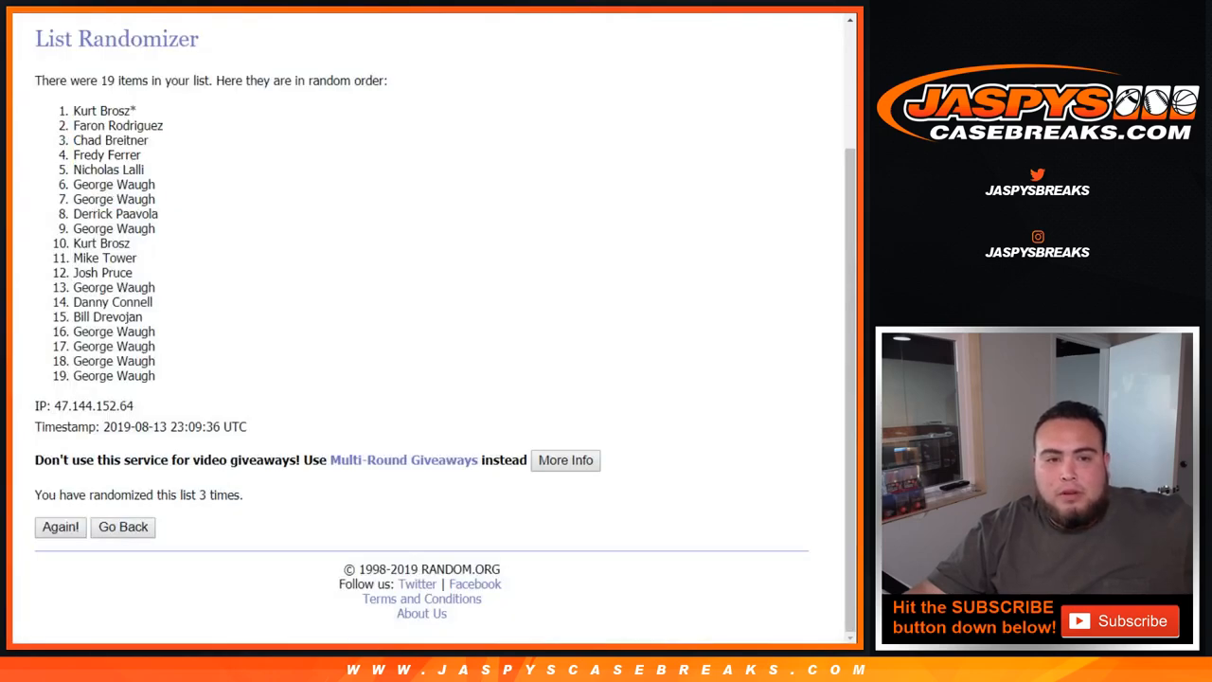
{"action": "left_click_drag", "start_coordinate": [72, 110], "coordinate": [163, 125]}
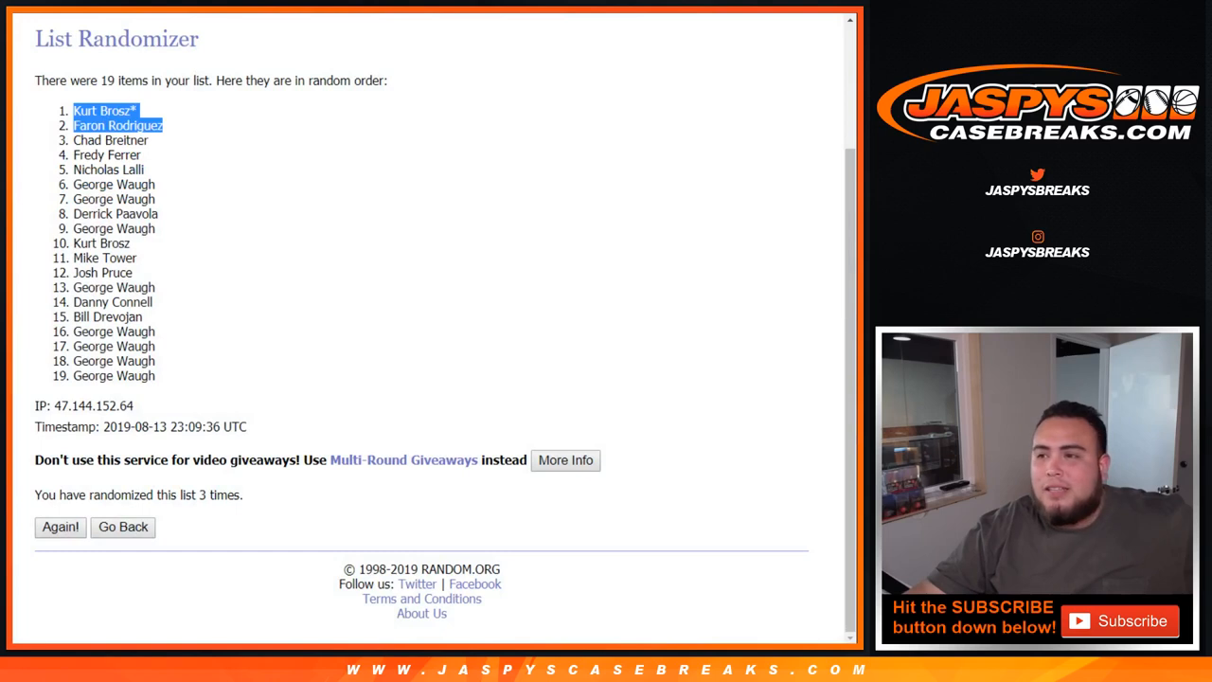